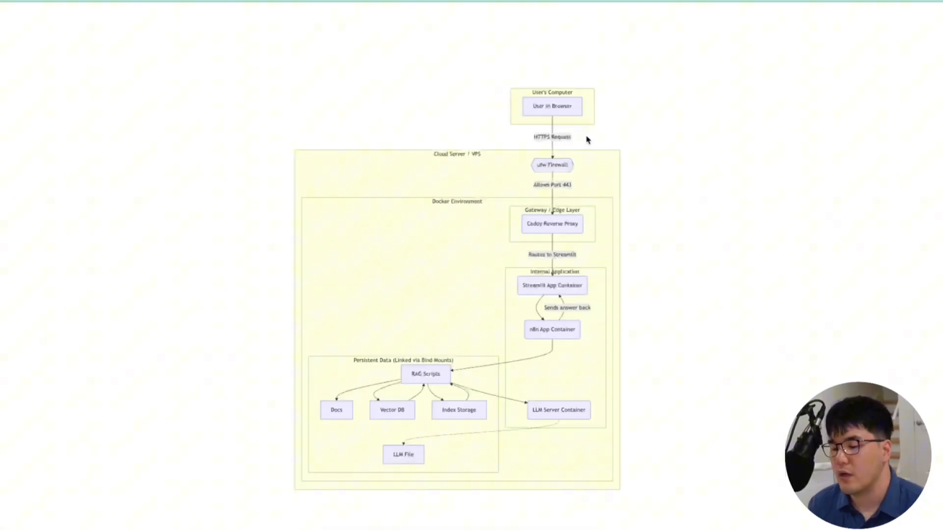
pyautogui.moveTo(541, 119)
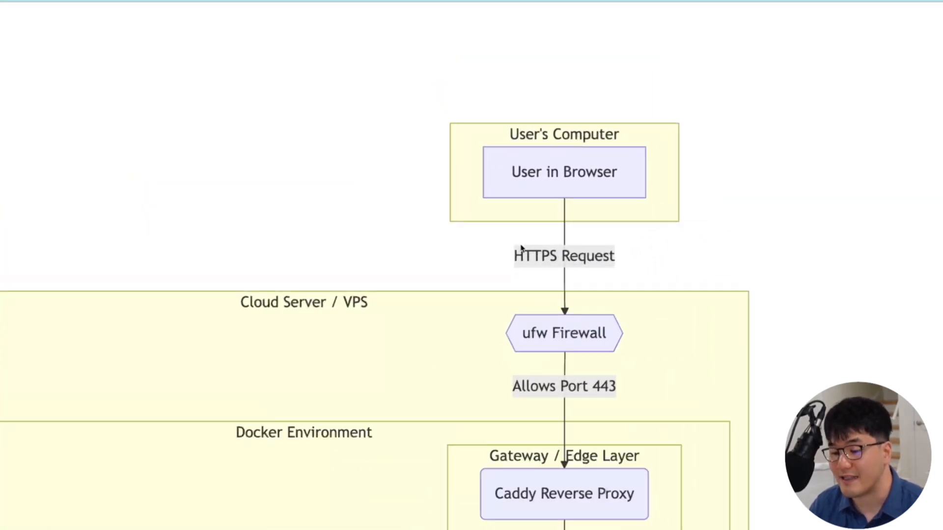
# Step: Scroll the Mermaid diagram from firewall and Caddy through Streamlit and n8n containers to the LLM server
pyautogui.scroll(-3)
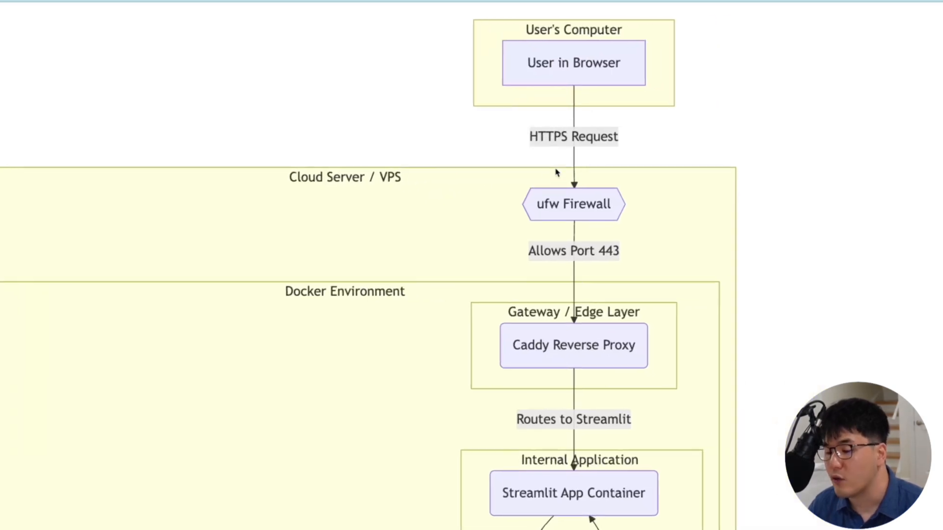
pyautogui.moveTo(631, 220)
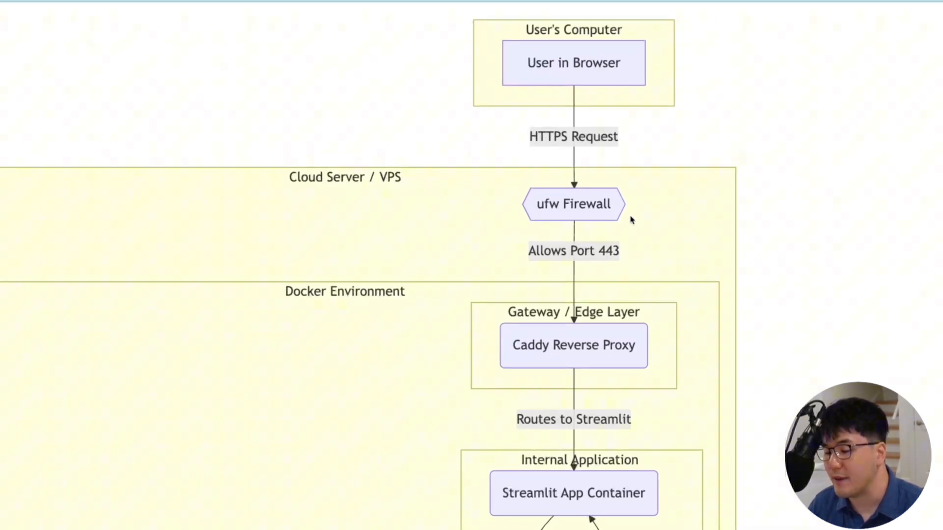
pyautogui.moveTo(523, 194)
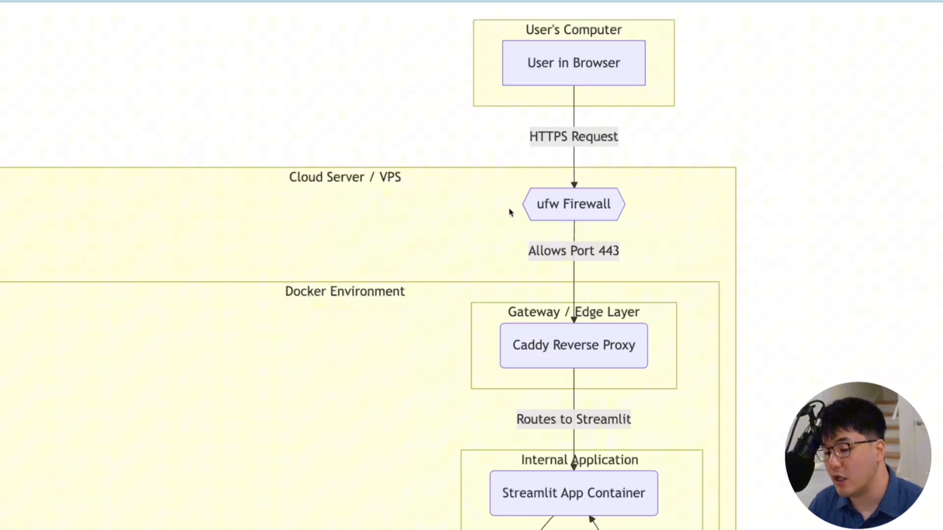
pyautogui.moveTo(510, 241)
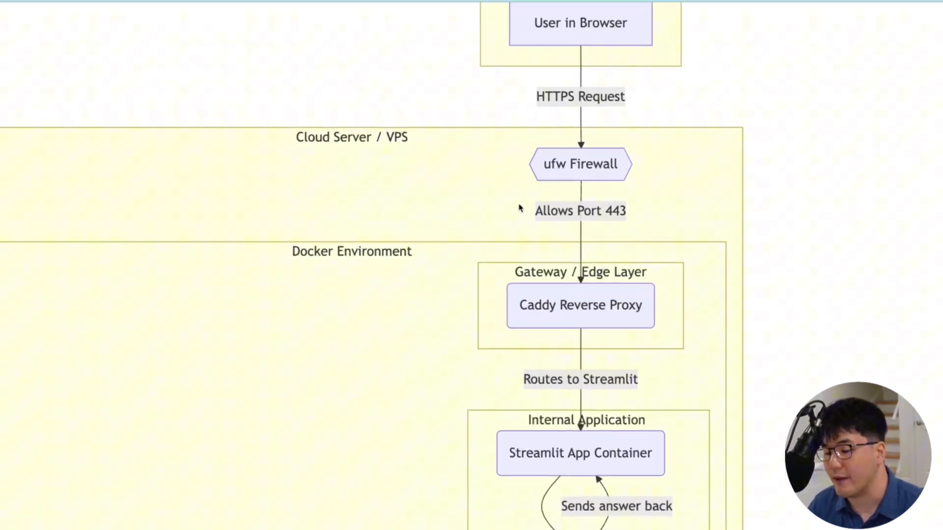
pyautogui.scroll(-3)
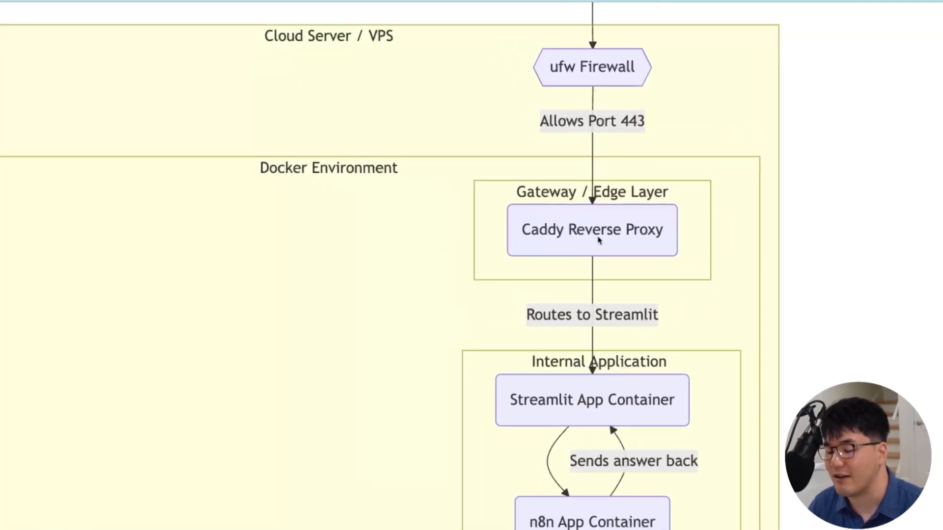
pyautogui.scroll(-3)
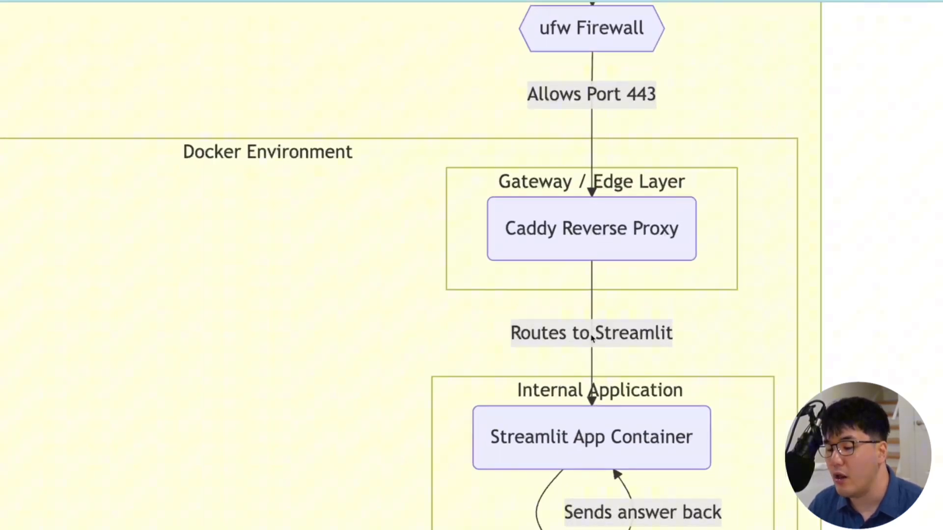
pyautogui.scroll(-3)
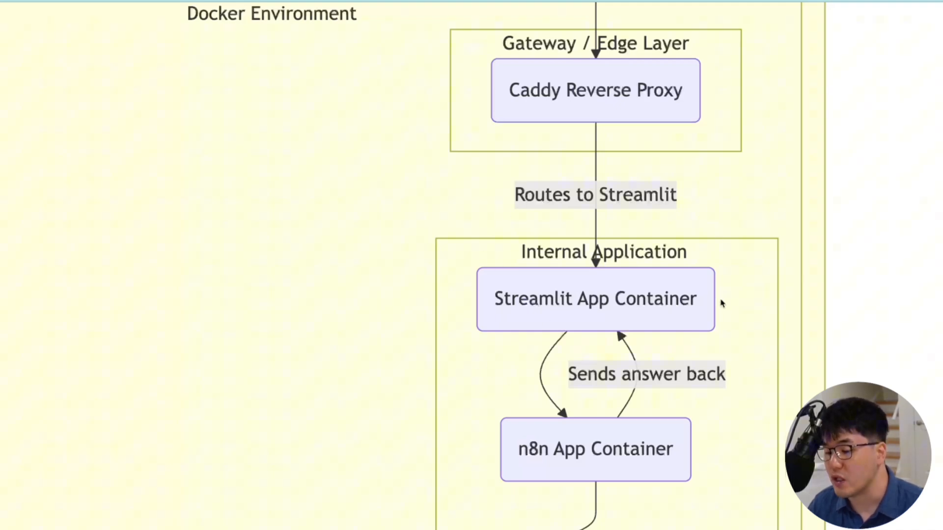
pyautogui.scroll(-3)
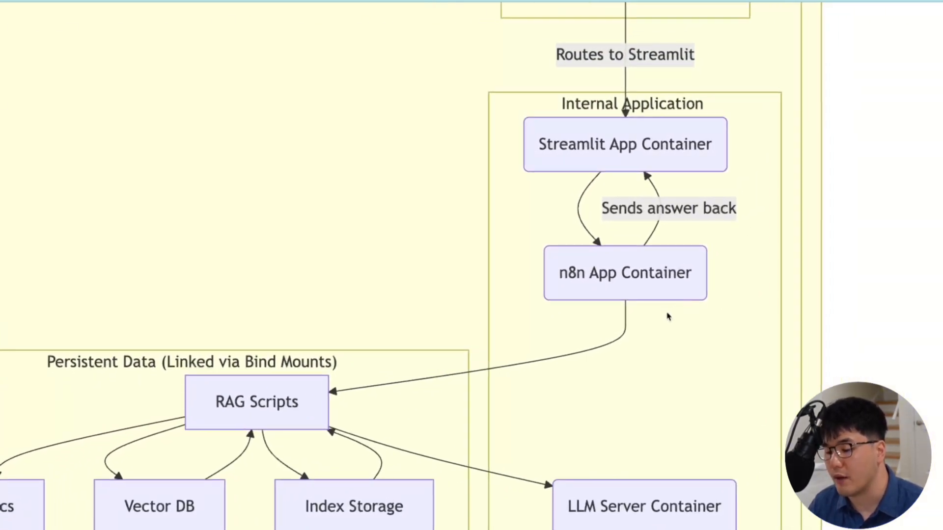
pyautogui.moveTo(579, 340)
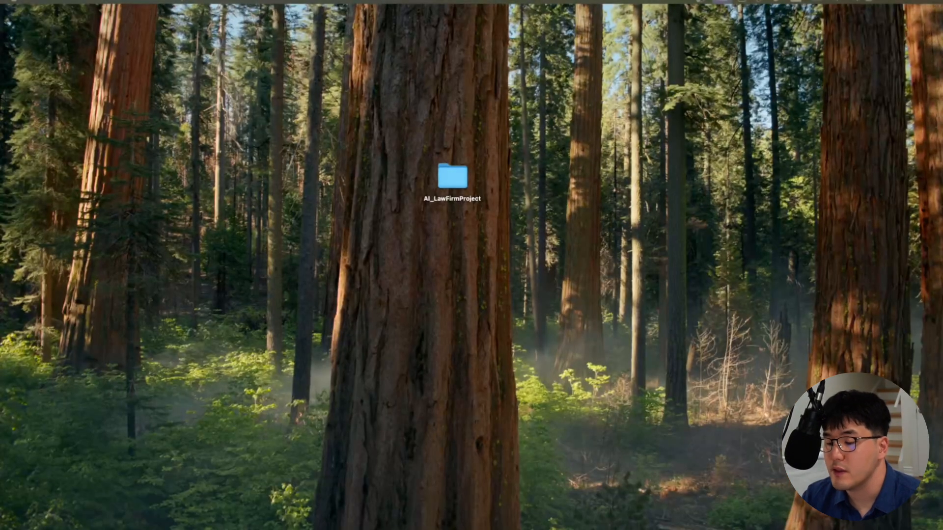
# Step: Launch Terminal from Spotlight and confirm cmake and the llama.cpp repository are already present
pyautogui.press('cmd+space')
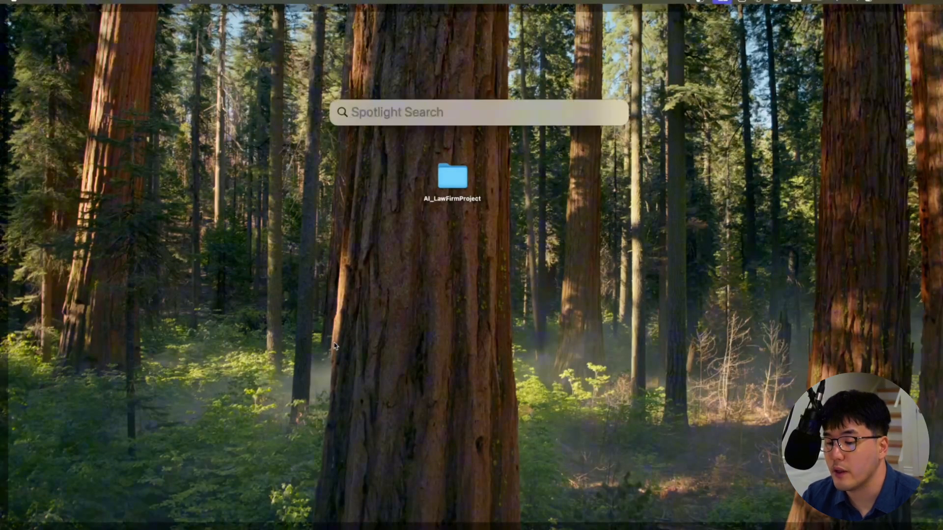
pyautogui.write('terminal')
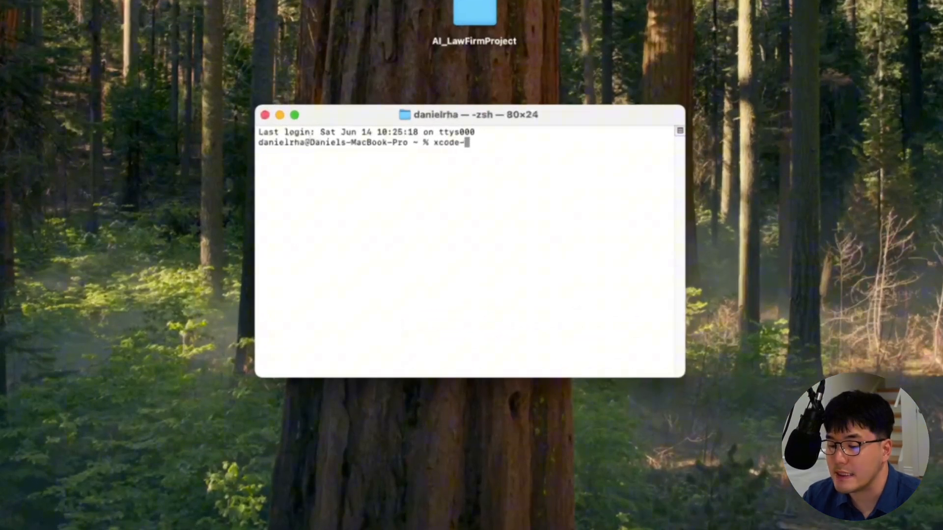
pyautogui.write('select --')
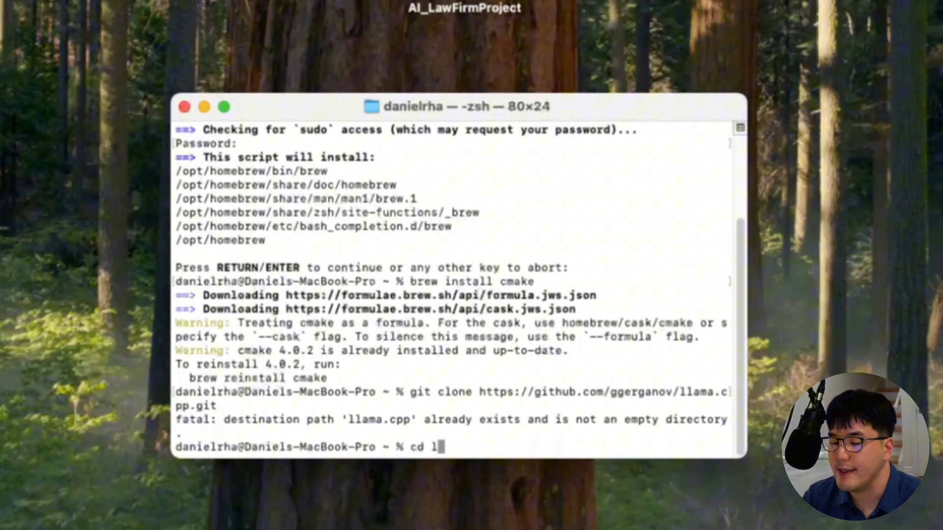
pyautogui.write('lama.cp')
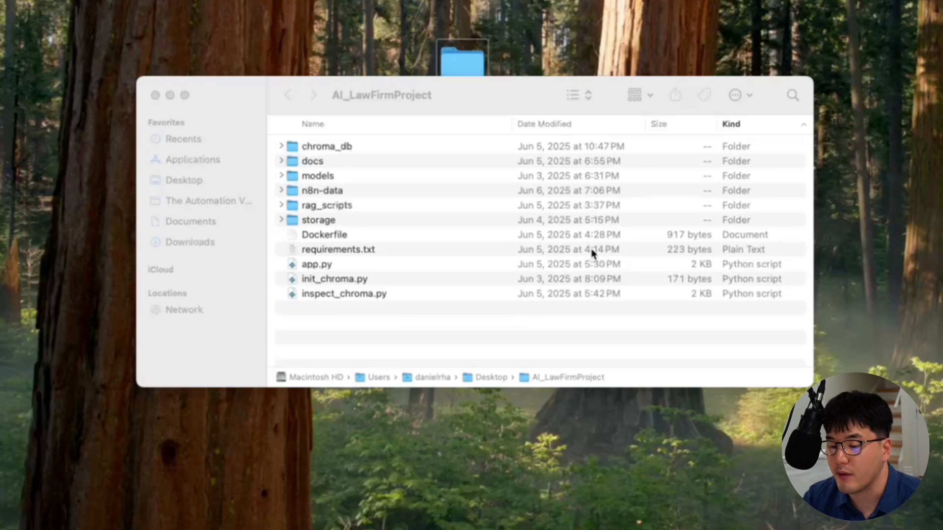
pyautogui.moveTo(418, 167)
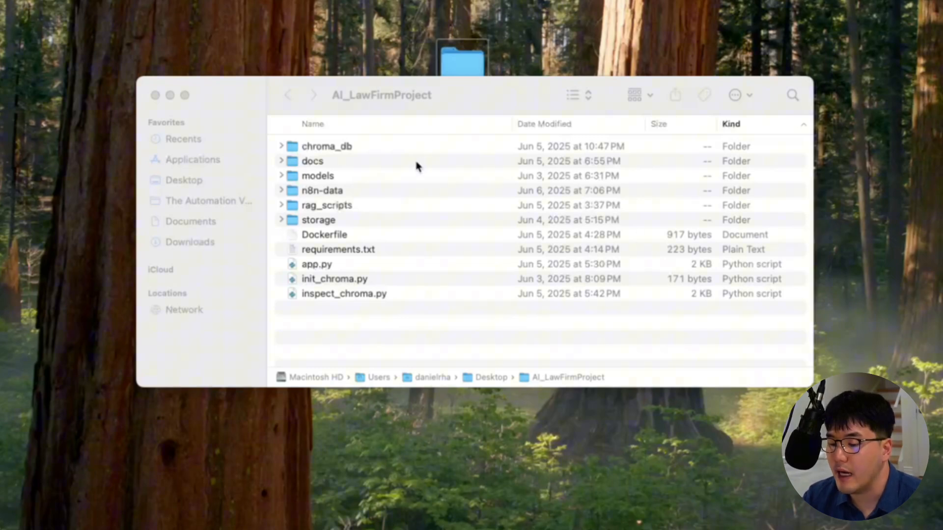
# Step: Select the models folder and then the rag_scripts folder in AI_LawFirmProject
pyautogui.click(317, 176)
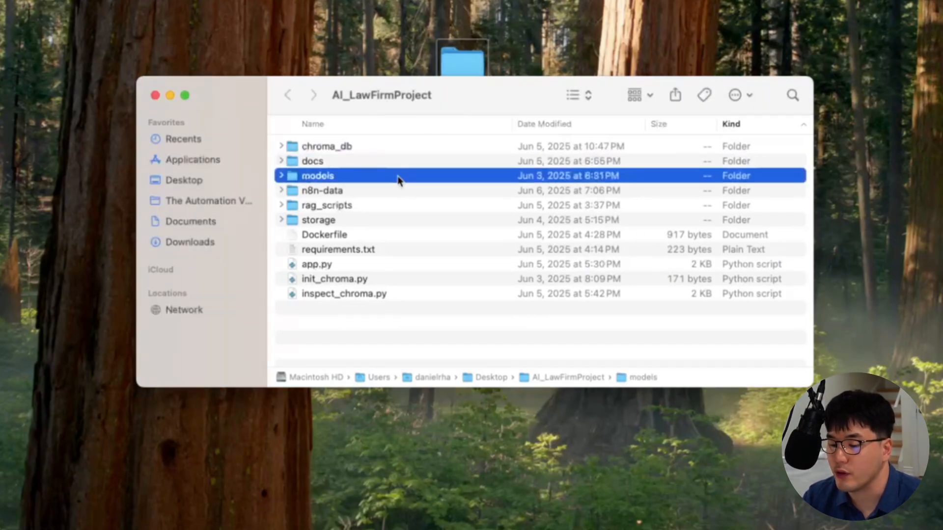
pyautogui.click(326, 205)
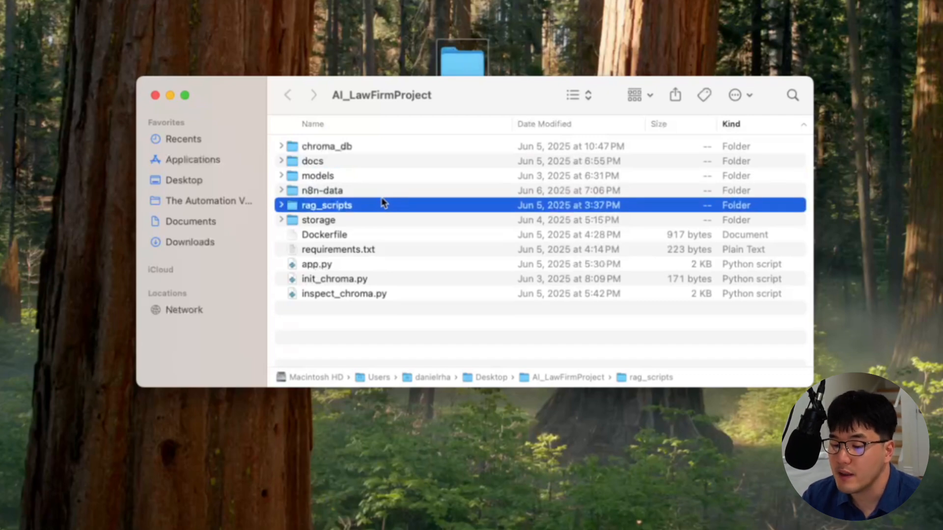
pyautogui.moveTo(260, 144)
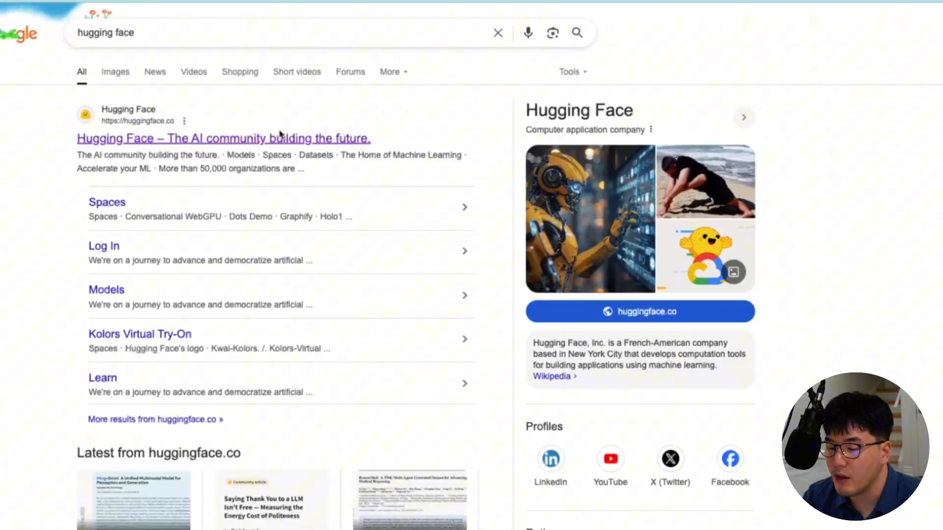
# Step: Open Hugging Face from the Google results and search it for Phi 4 mini GGUF
pyautogui.click(223, 139)
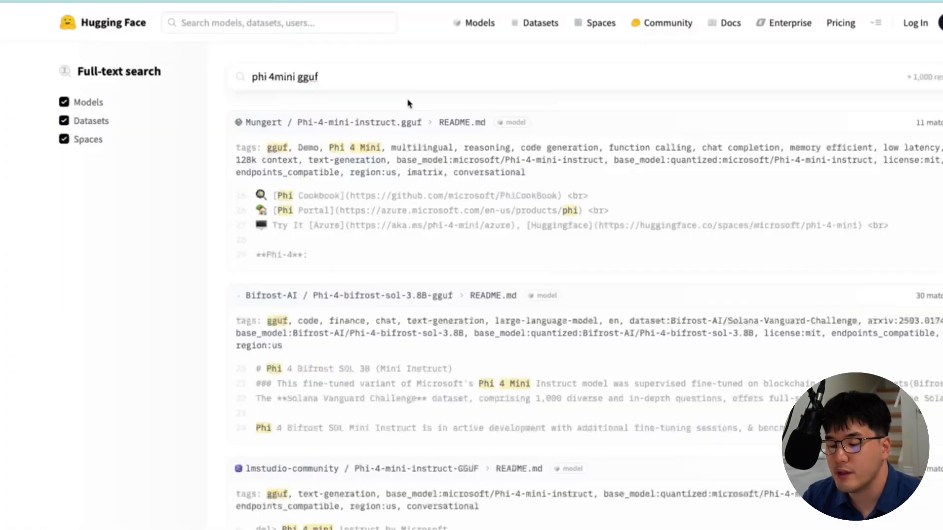
pyautogui.click(359, 122)
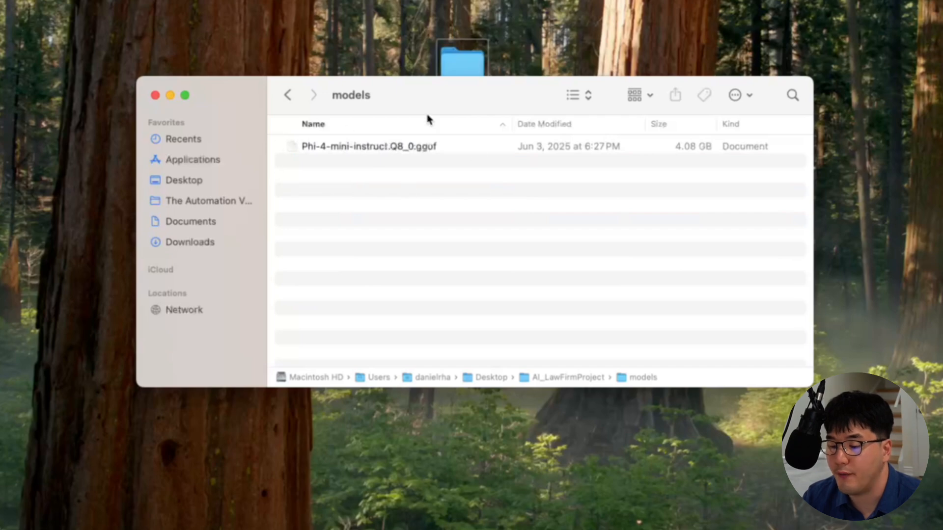
# Step: Return to AI_LawFirmProject and open the docs folder of case PDFs
pyautogui.click(288, 95)
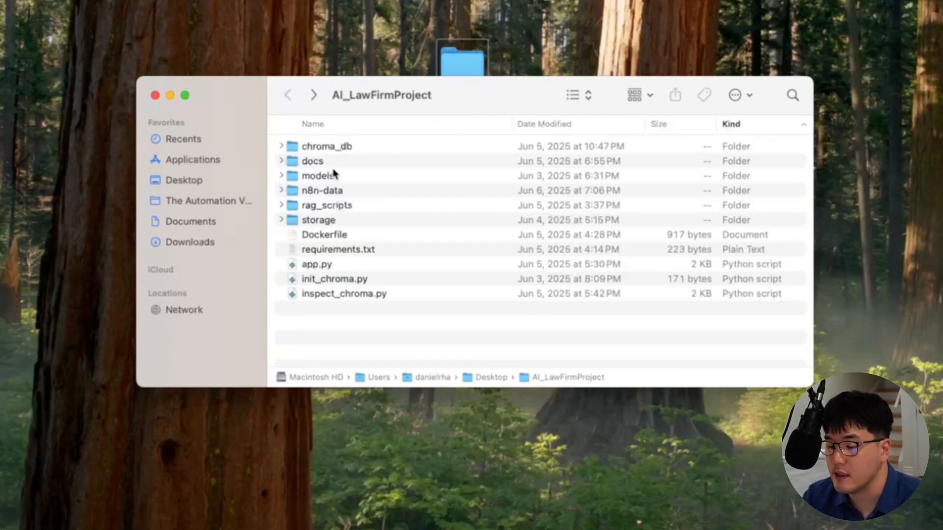
pyautogui.moveTo(339, 168)
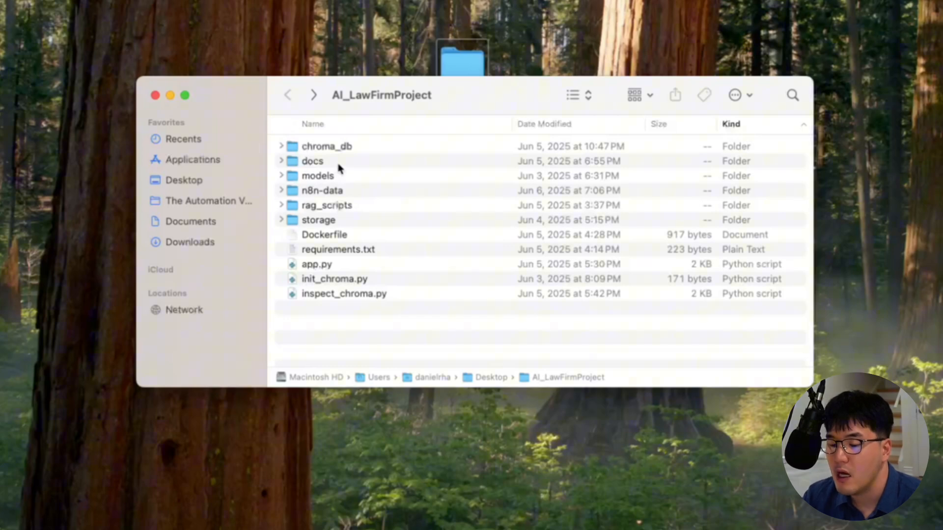
pyautogui.doubleClick(312, 160)
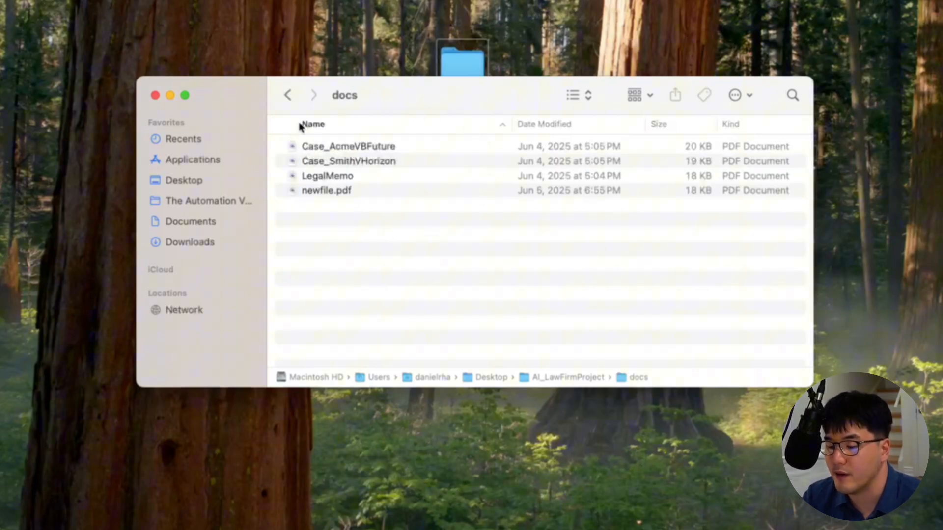
pyautogui.moveTo(305, 274)
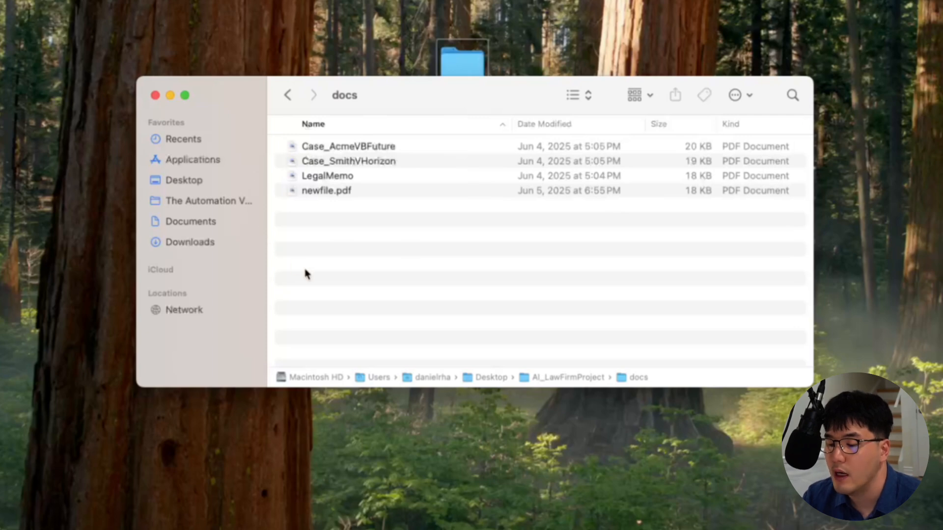
pyautogui.moveTo(525, 218)
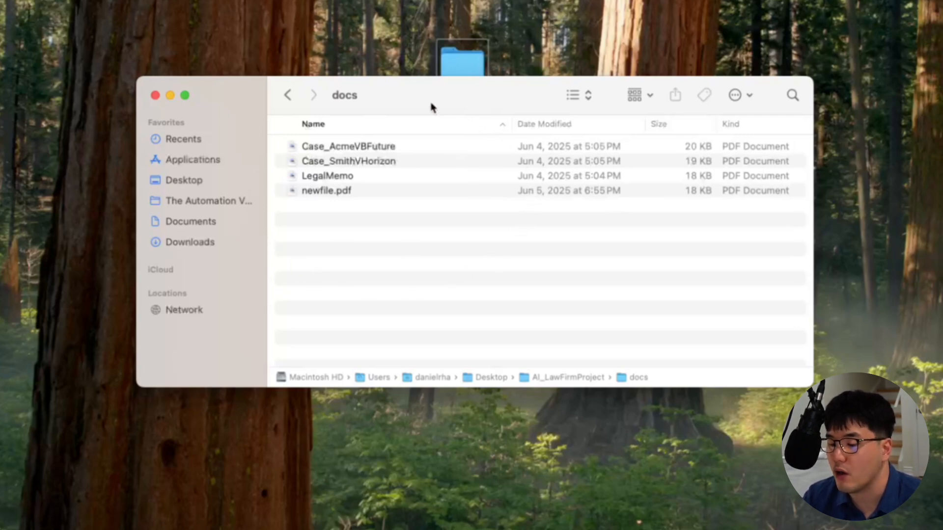
pyautogui.moveTo(237, 176)
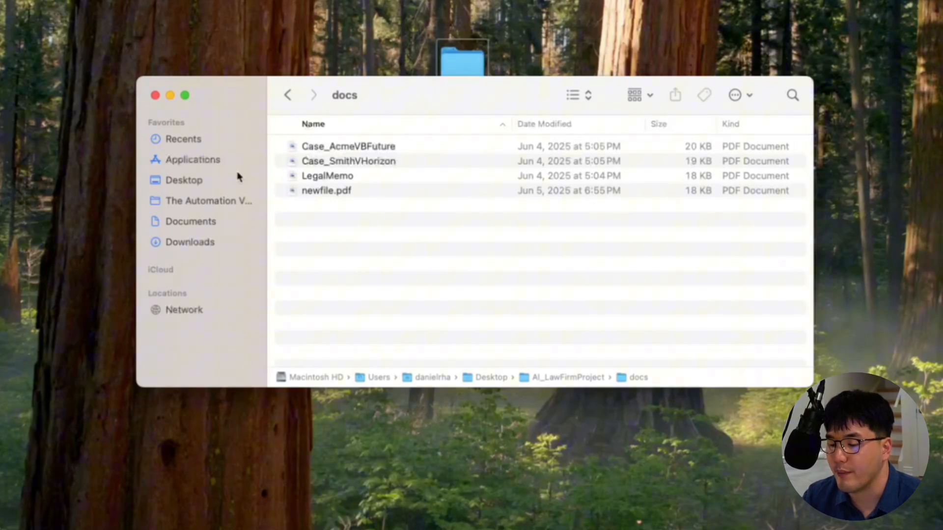
pyautogui.moveTo(439, 243)
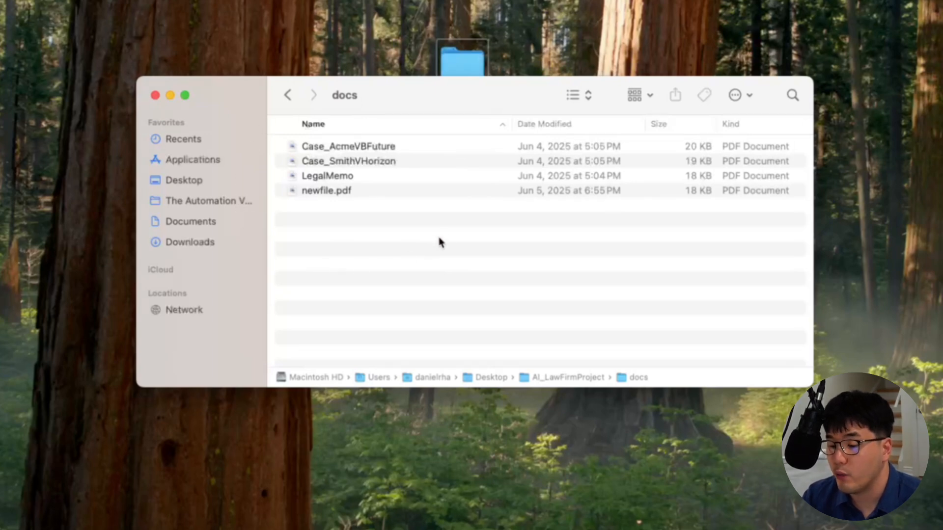
pyautogui.moveTo(360, 119)
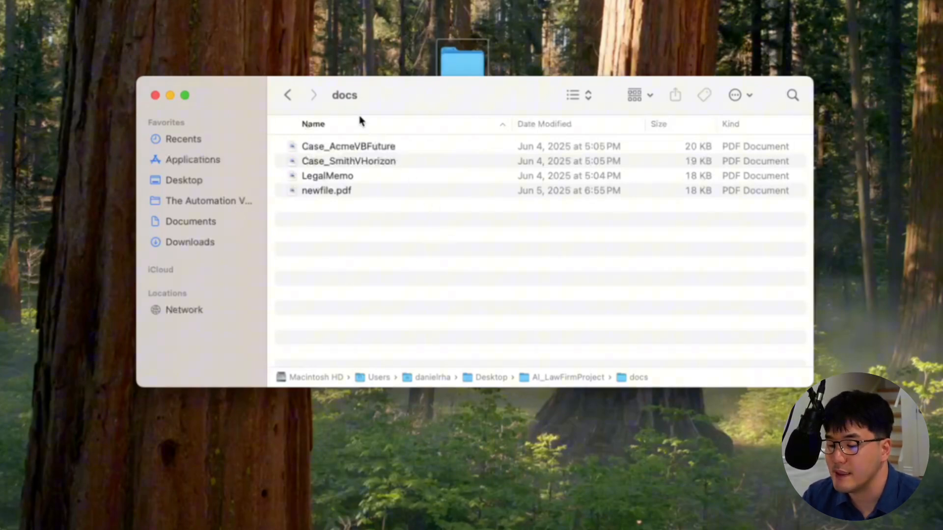
pyautogui.moveTo(288, 160)
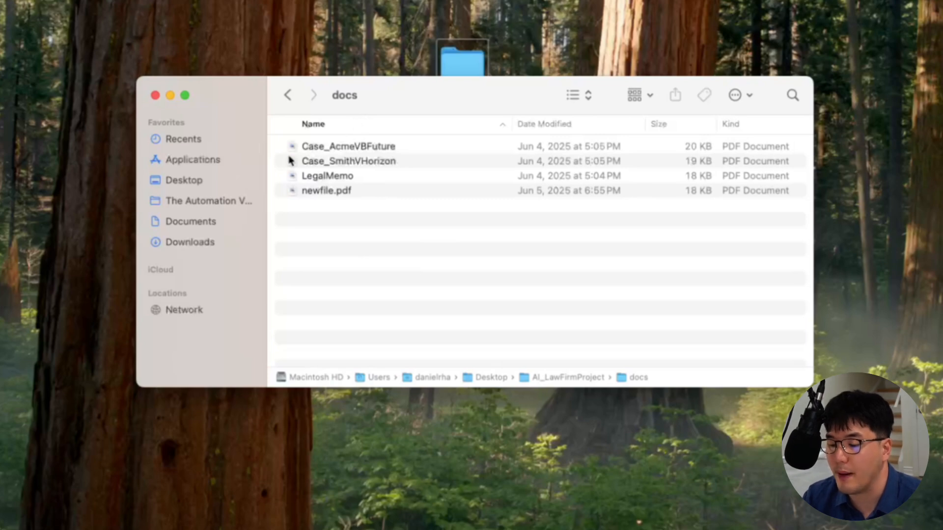
pyautogui.moveTo(224, 233)
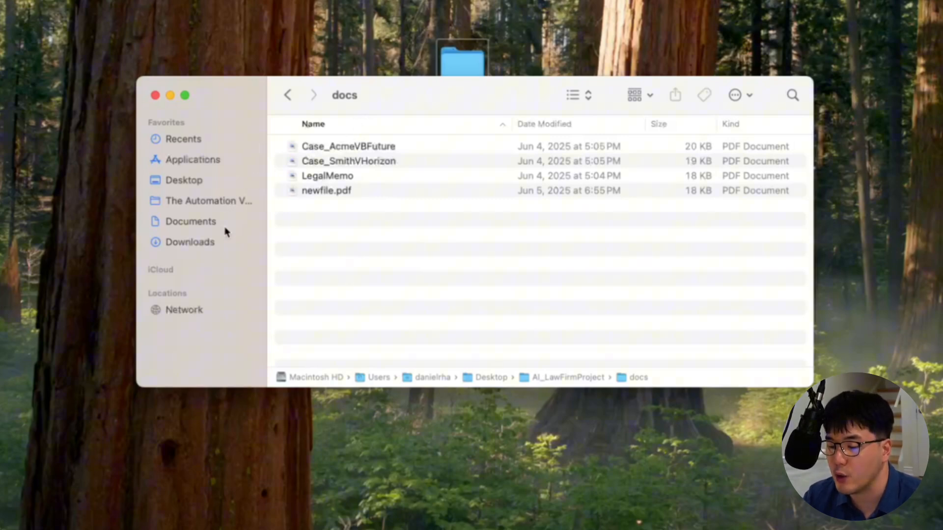
pyautogui.moveTo(243, 221)
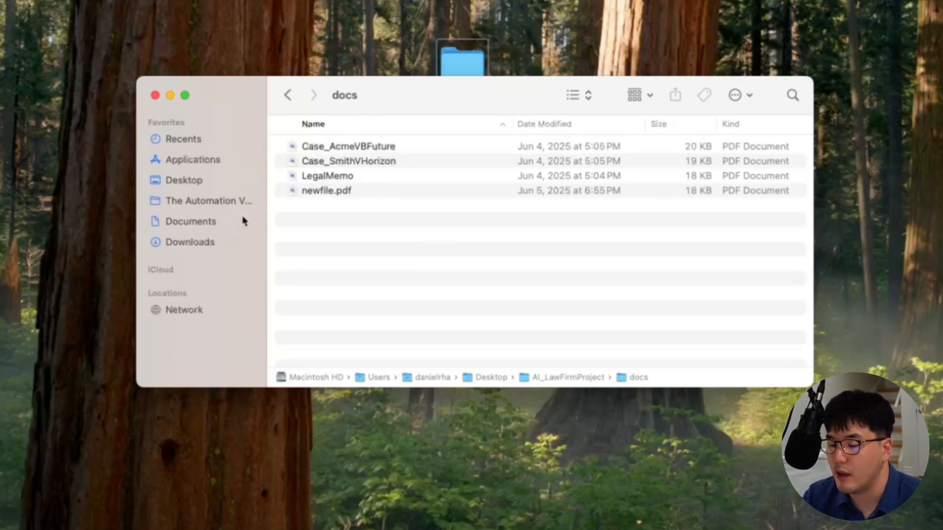
pyautogui.moveTo(331, 180)
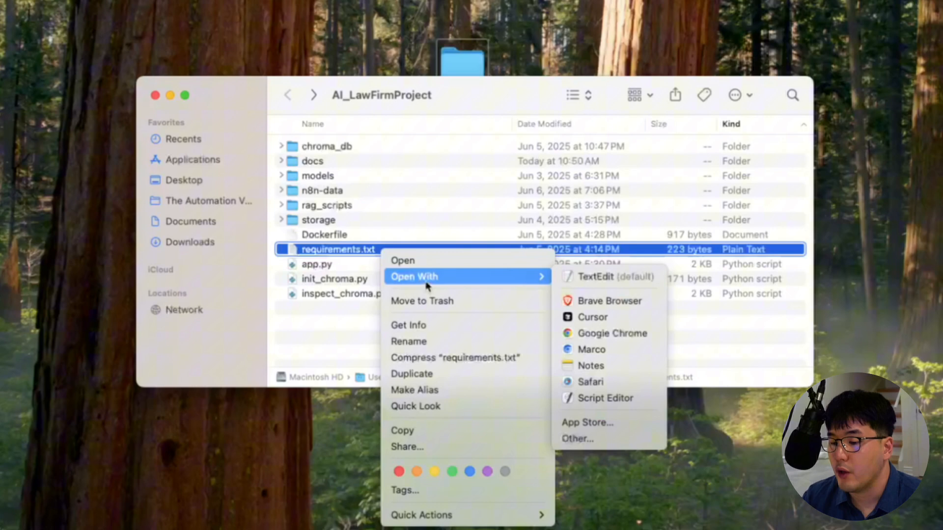
# Step: Dismiss the requirements.txt Open With menu and open the rag_scripts folder
pyautogui.click(609, 277)
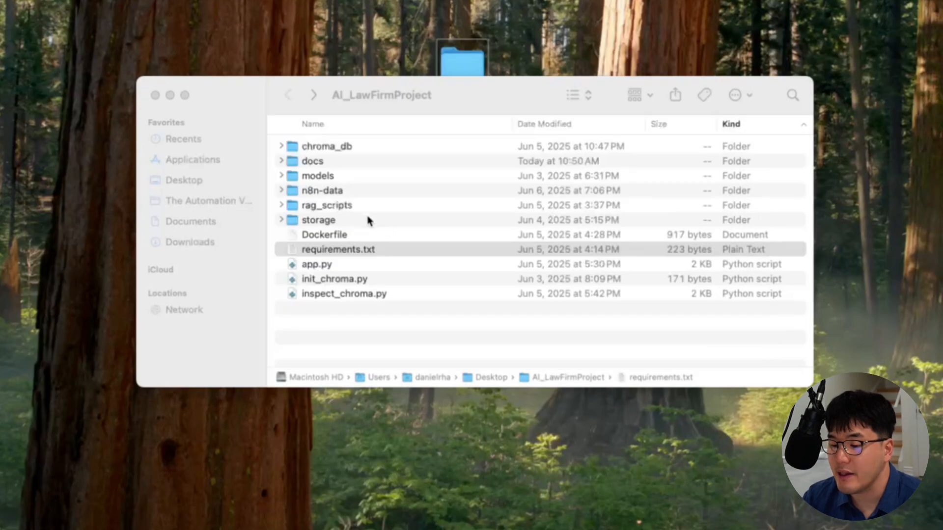
pyautogui.click(326, 205)
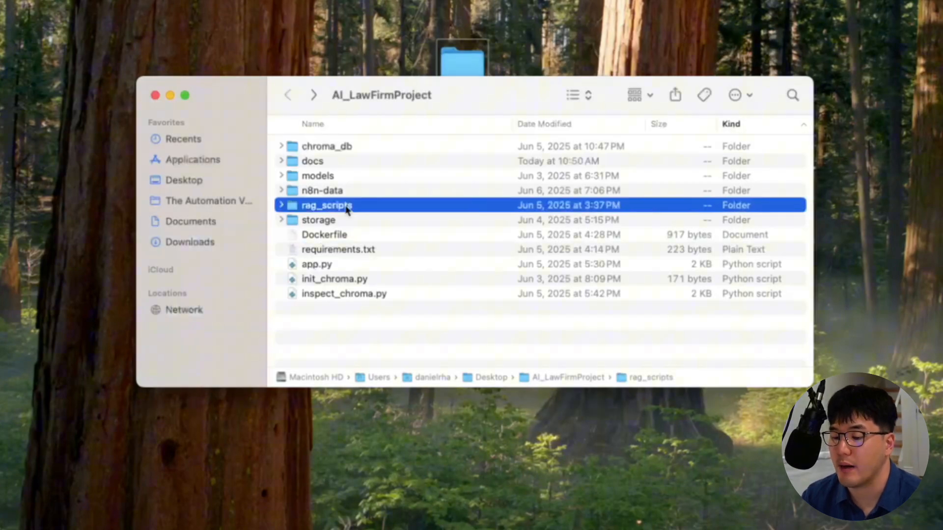
pyautogui.doubleClick(327, 206)
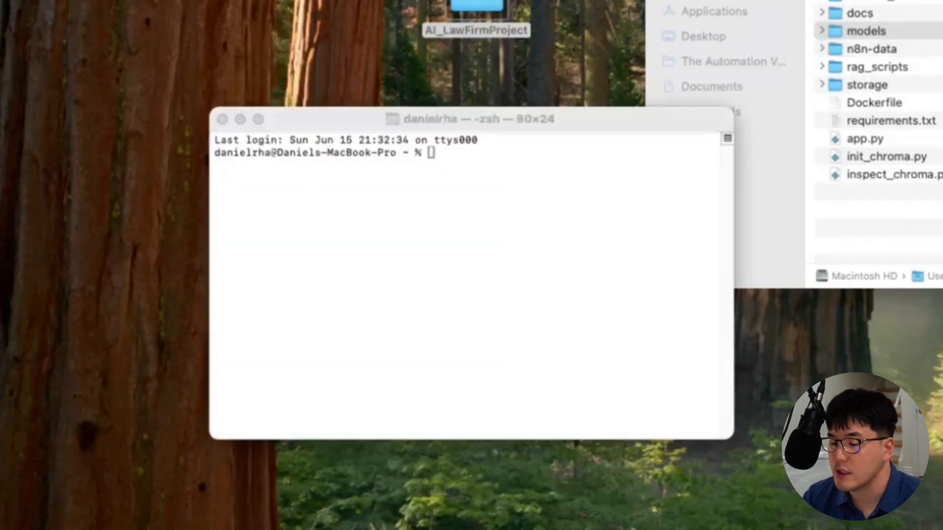
pyautogui.moveTo(520, 288)
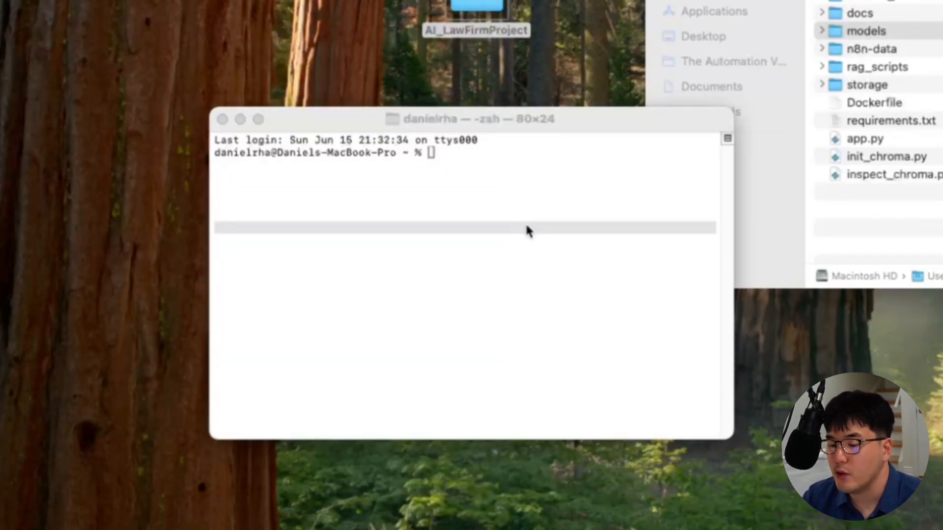
# Step: Enter AI_LawFirmProject on the desktop, create a python3 venv and activate it
pyautogui.write('cd desktop')
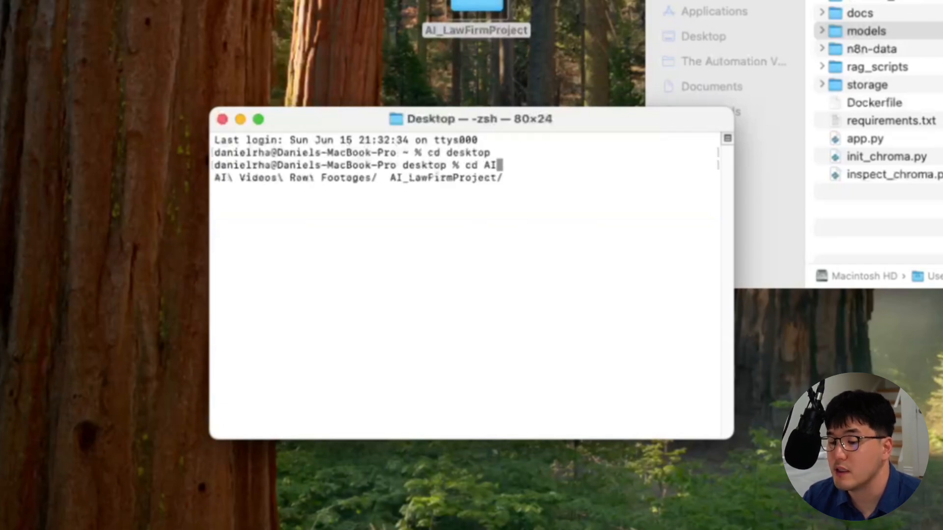
pyautogui.write('_')
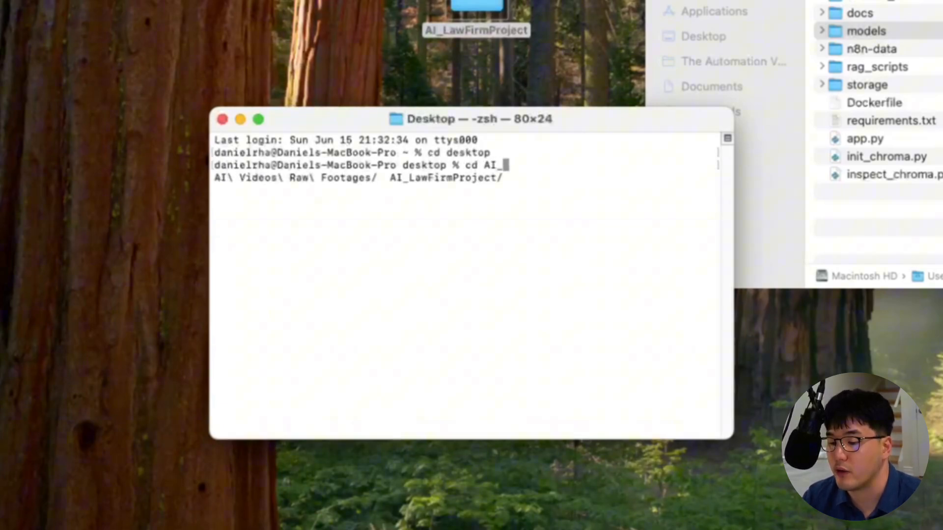
pyautogui.press('Tab')
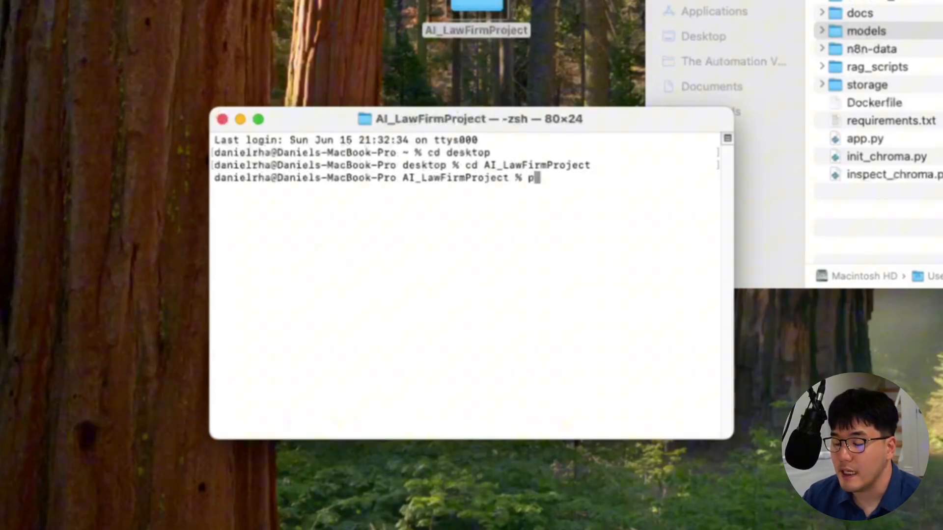
pyautogui.write('ython3 -m venv venv')
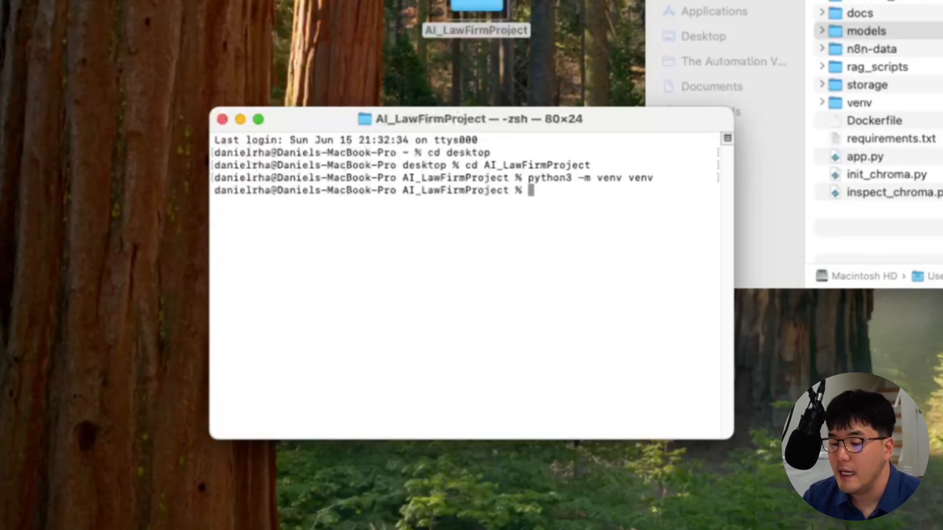
pyautogui.write('s')
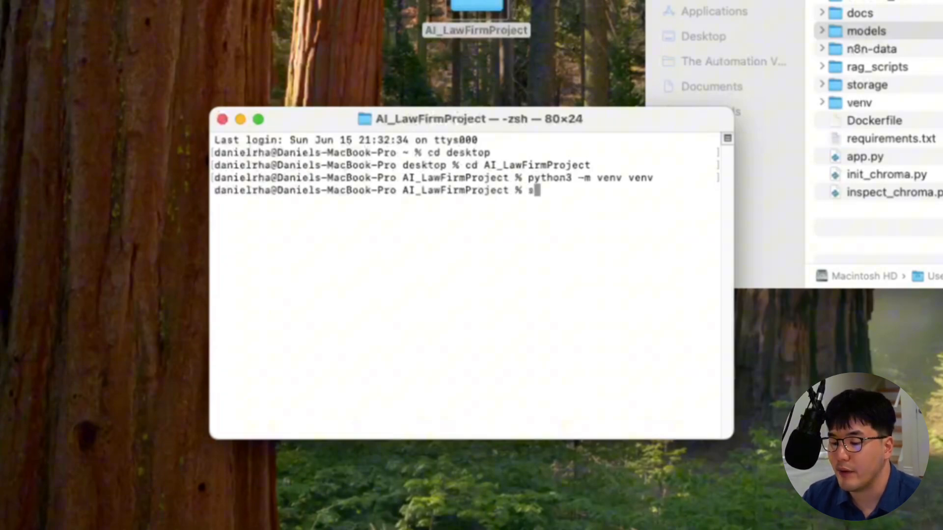
pyautogui.write('source venv/bin/activate')
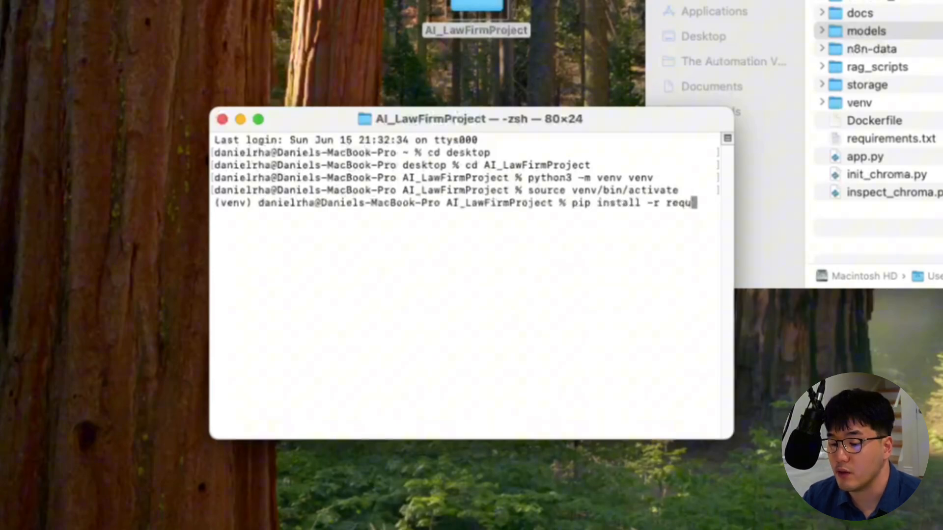
# Step: Install the packages from requirements.txt and then streamlit with pip
pyautogui.press('Return')
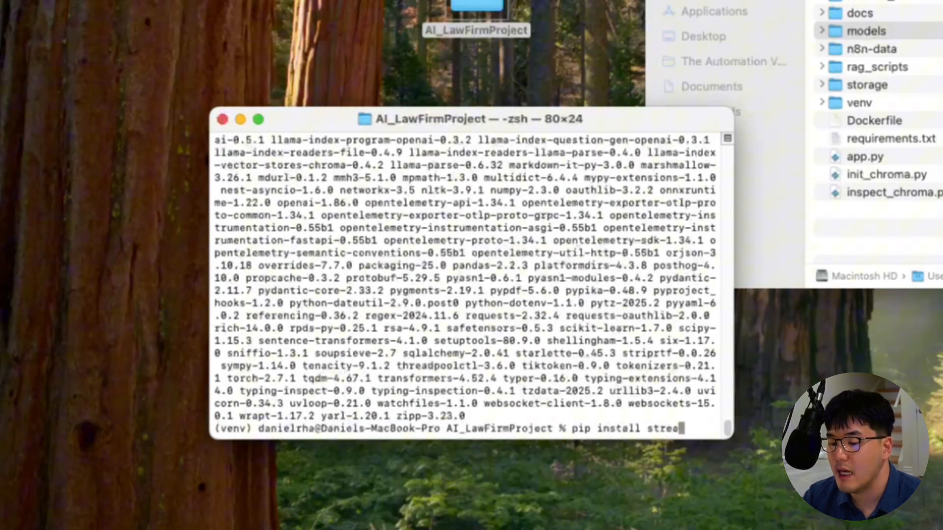
pyautogui.press('Return')
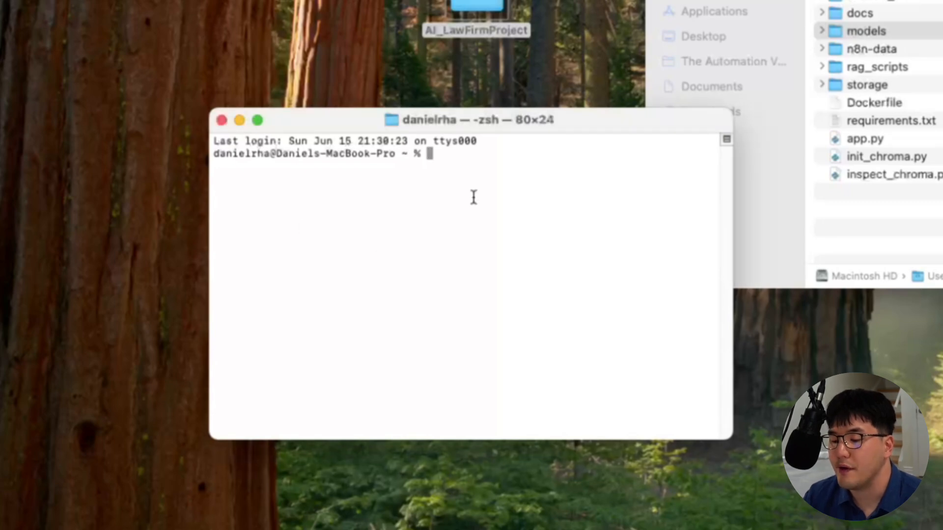
# Step: Build llama.cpp in its build folder and start llama-server with Phi-4-mini Q8_0 on 0.0.0.0 port 8080
pyautogui.write('cd llama.cpp')
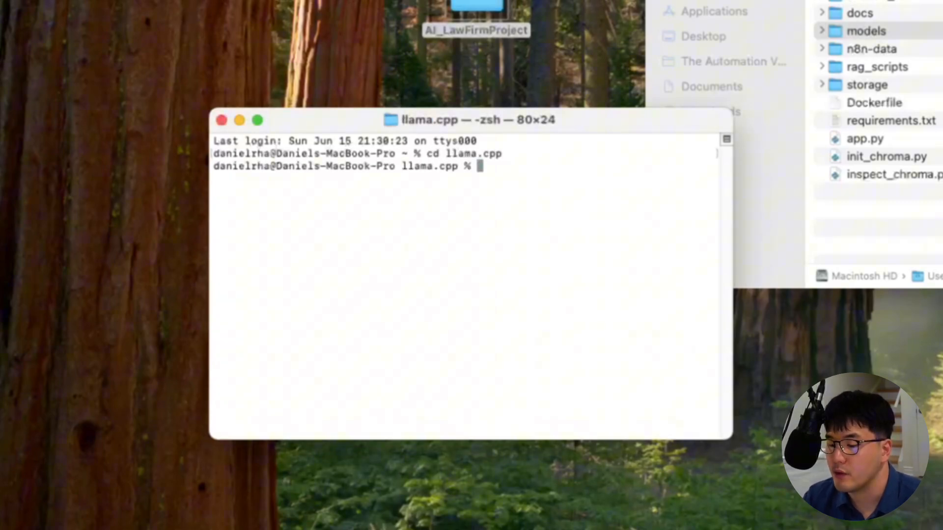
pyautogui.write('cmake --build .')
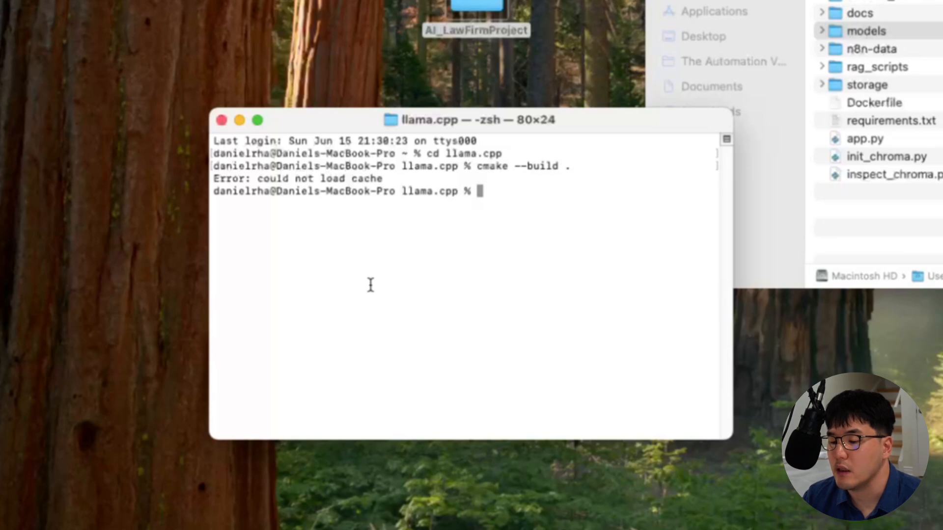
pyautogui.write('cd build')
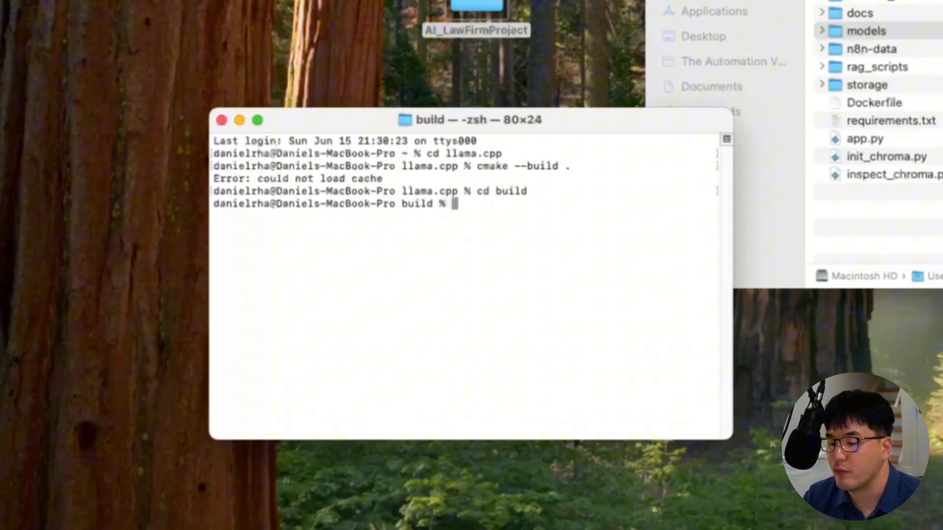
pyautogui.write('cmake --build .')
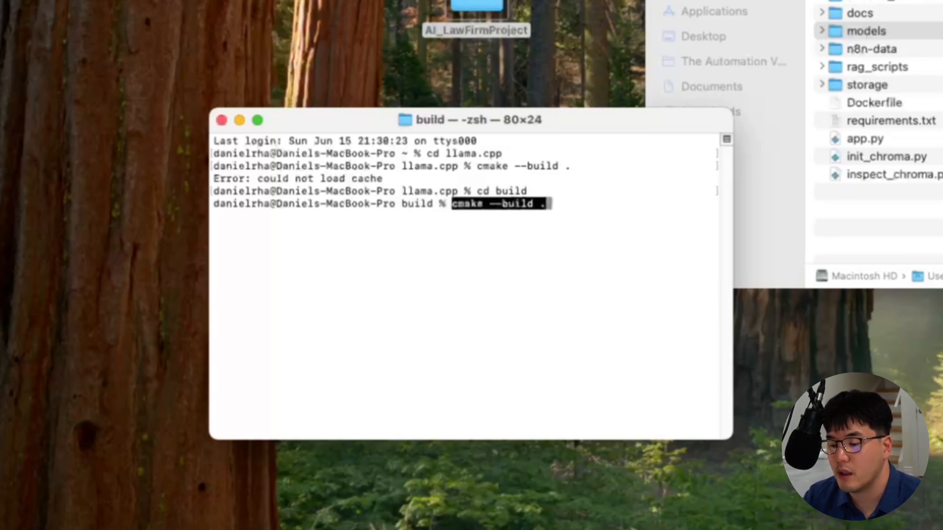
pyautogui.press('Return')
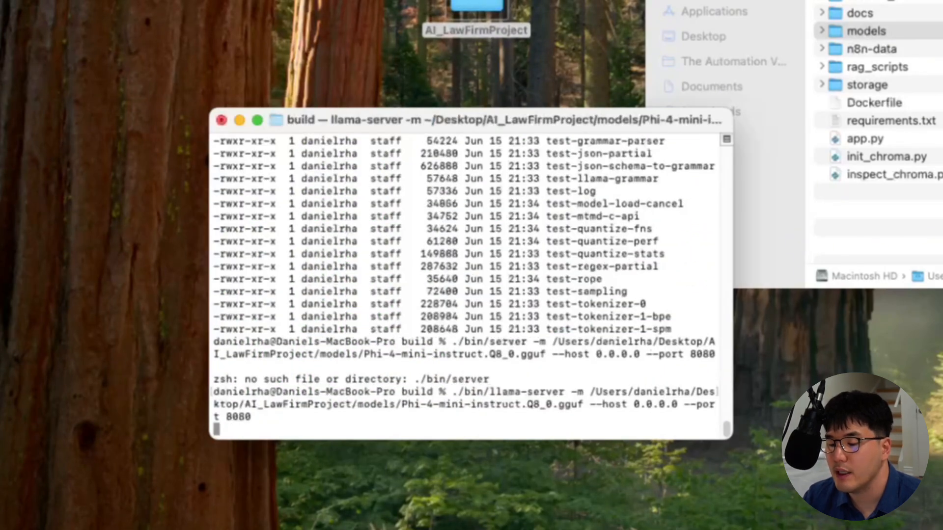
pyautogui.press('Return')
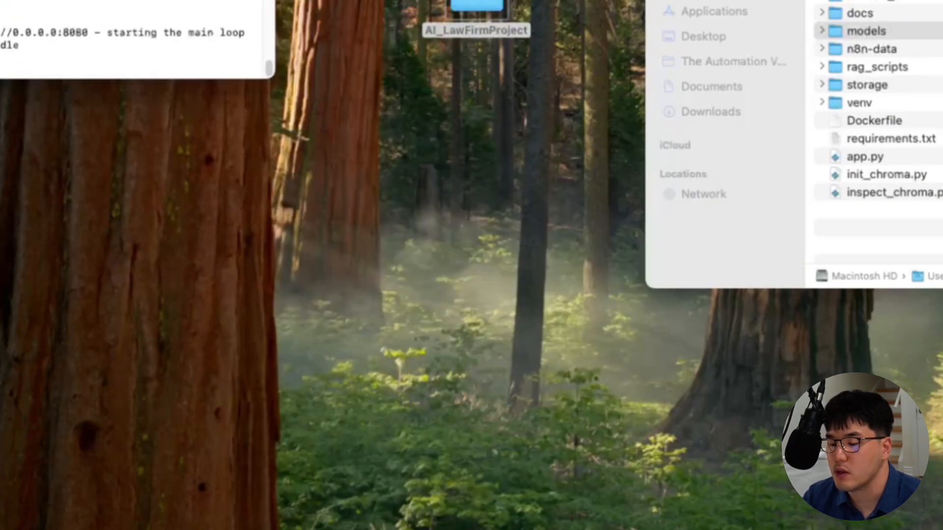
# Step: Review the Dockerfile, then build the my-n8n-rag-image image and run my-n8n-instance on port 5678
pyautogui.click(276, 291)
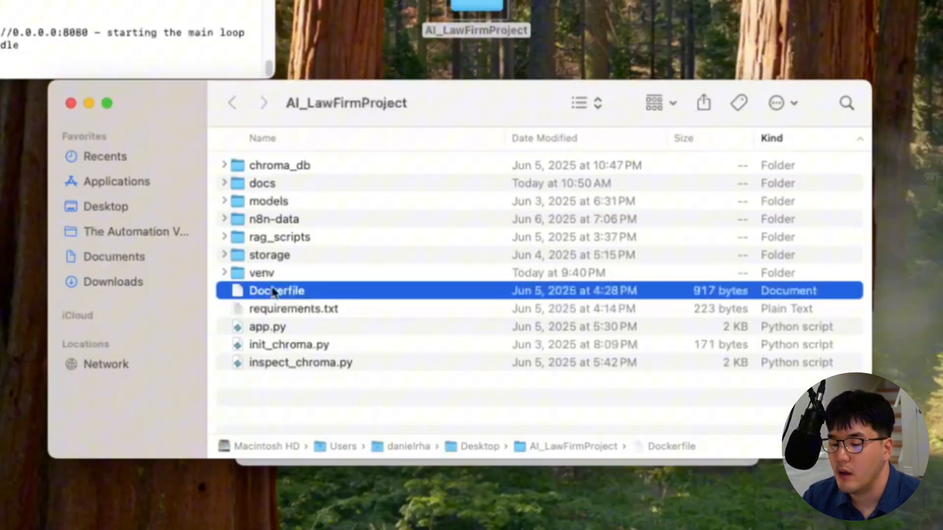
pyautogui.doubleClick(276, 290)
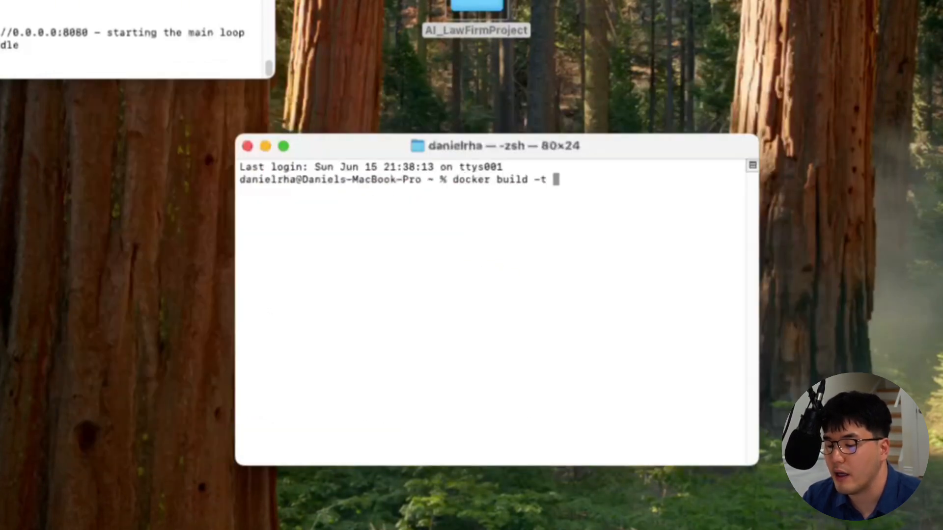
pyautogui.write('my-n')
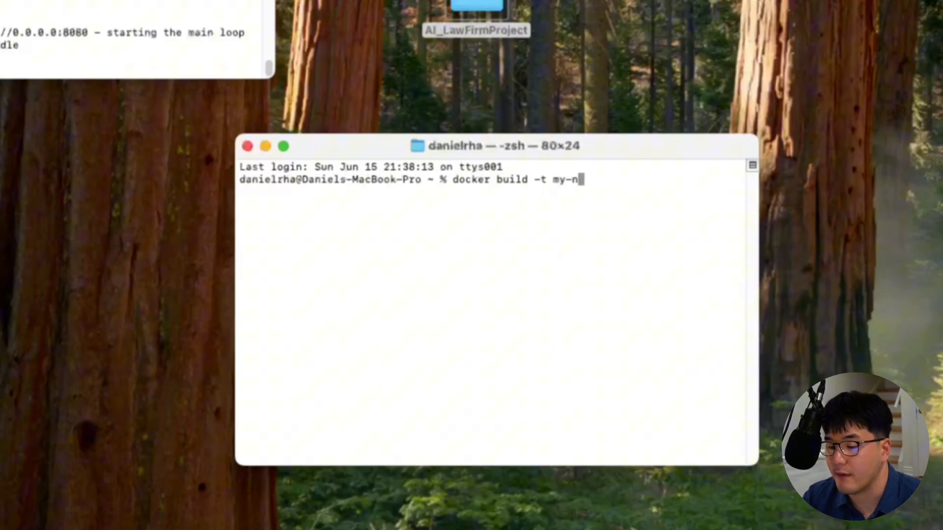
pyautogui.write('8n-rag-')
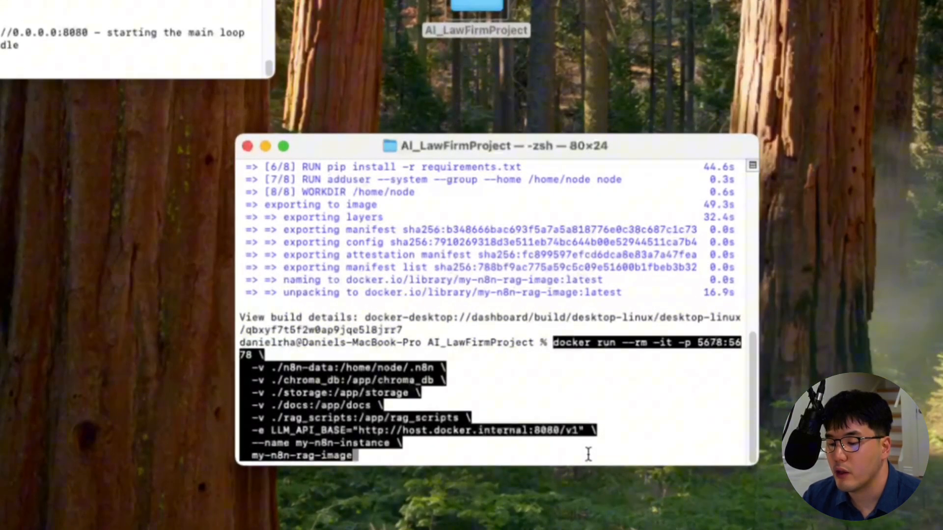
pyautogui.moveTo(601, 488)
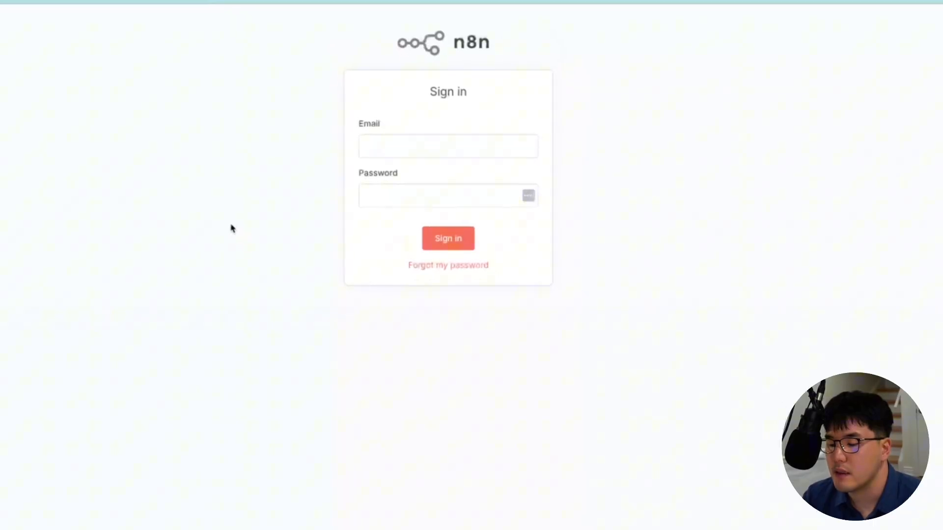
# Step: Review the n8n Drive-ingestion and webhook workflow and inspect the Webhook node
pyautogui.click(447, 238)
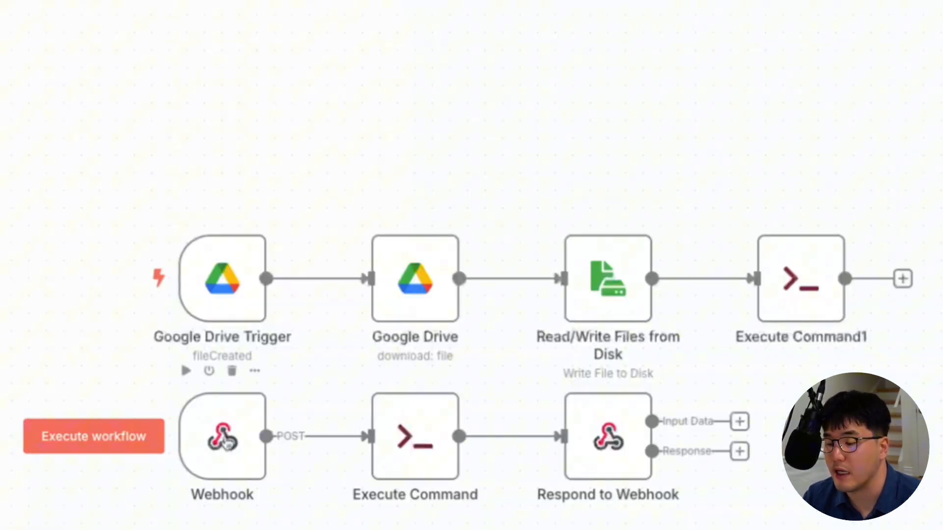
pyautogui.doubleClick(222, 436)
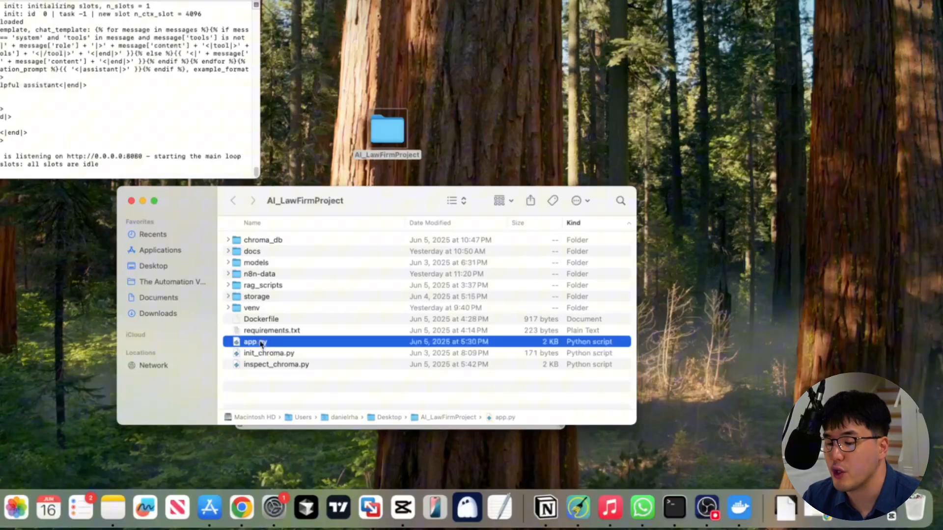
# Step: View app.py in an editor, then launch it with 'streamlit run app.py' from a new Terminal window
pyautogui.rightClick(254, 342)
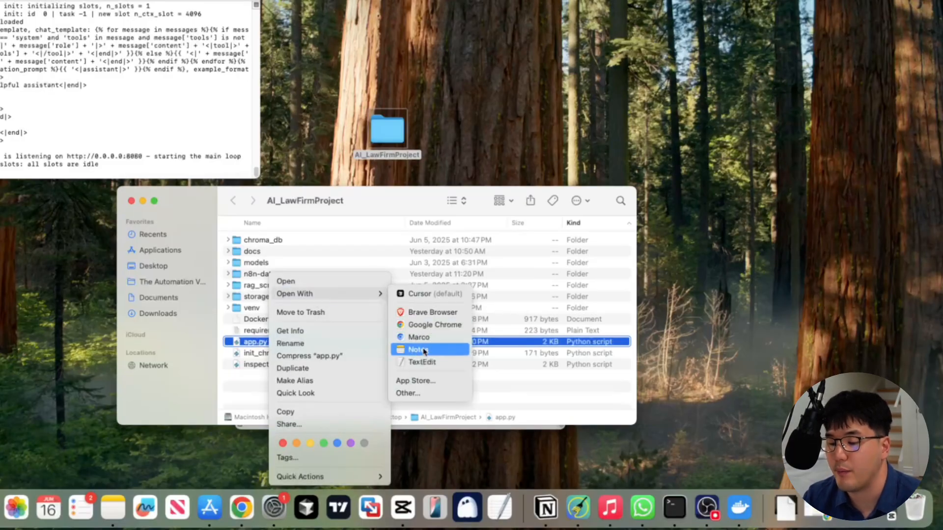
pyautogui.click(420, 350)
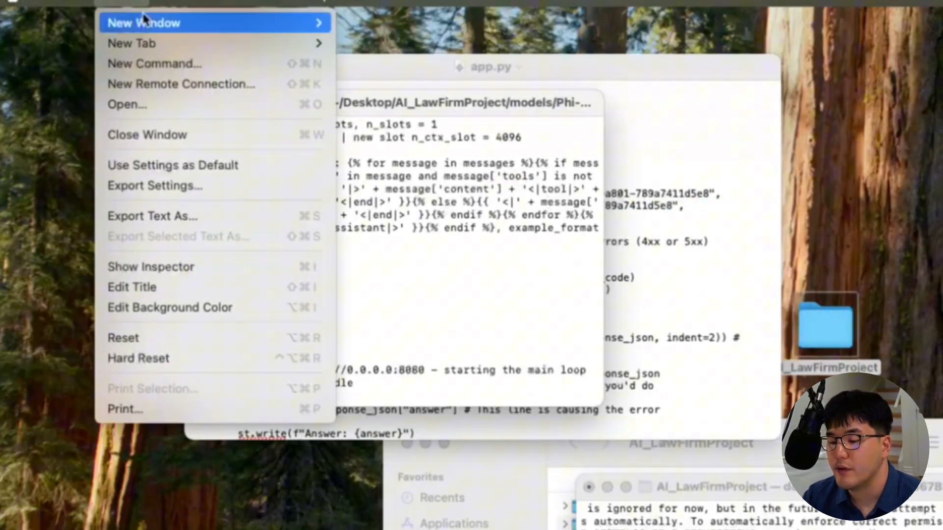
pyautogui.click(143, 23)
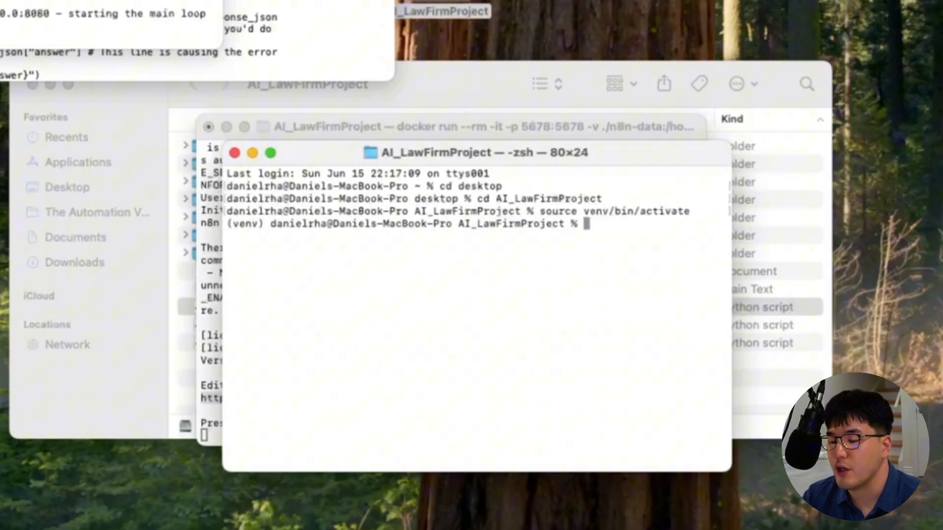
pyautogui.write('stream')
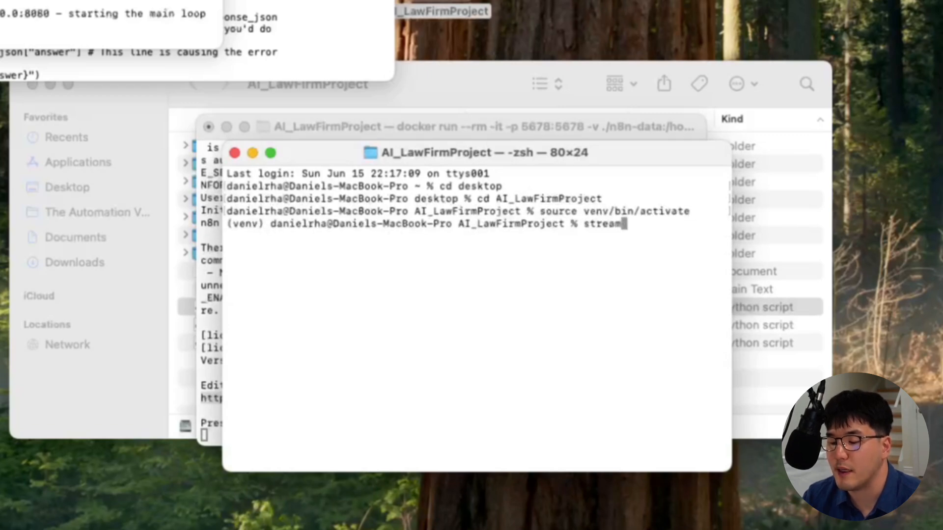
pyautogui.write('lit run app.py')
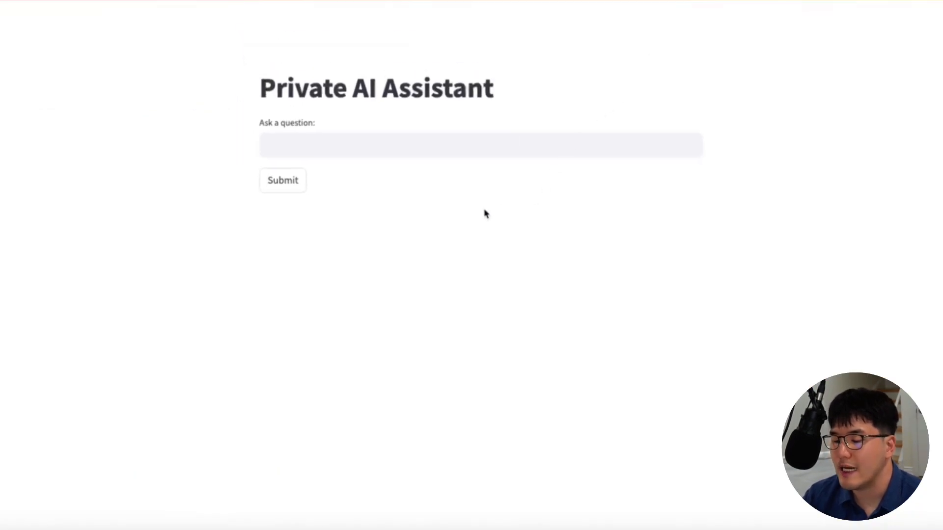
pyautogui.moveTo(420, 245)
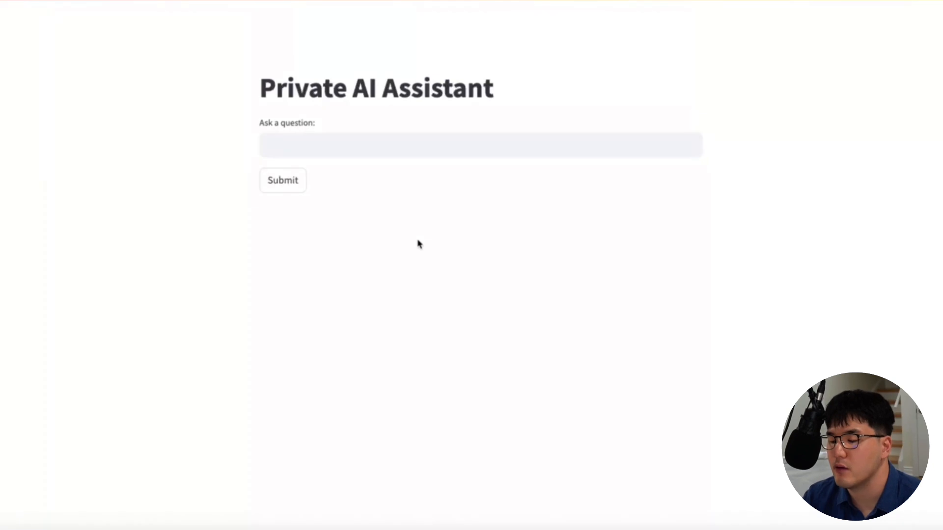
pyautogui.click(790, 5)
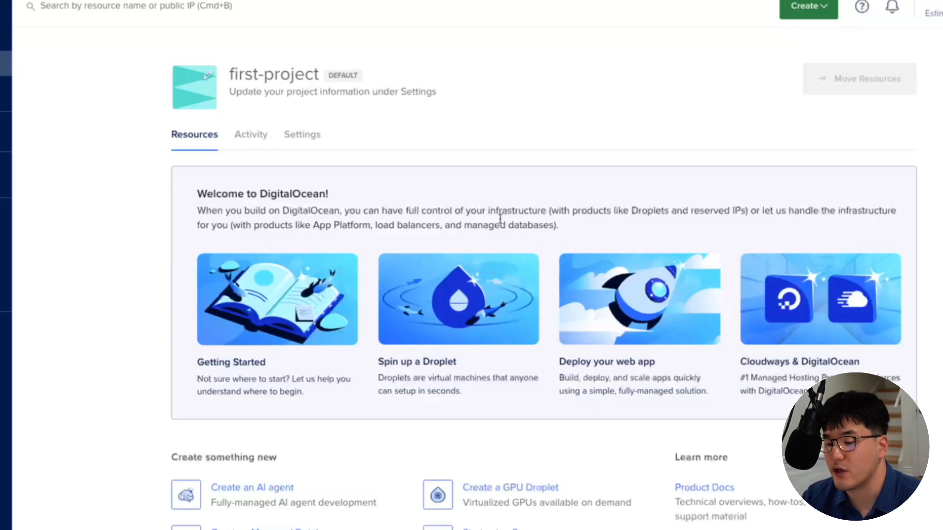
# Step: Start creating an Ubuntu Droplet, choose SSH Key authentication and begin adding a new public key
pyautogui.click(808, 7)
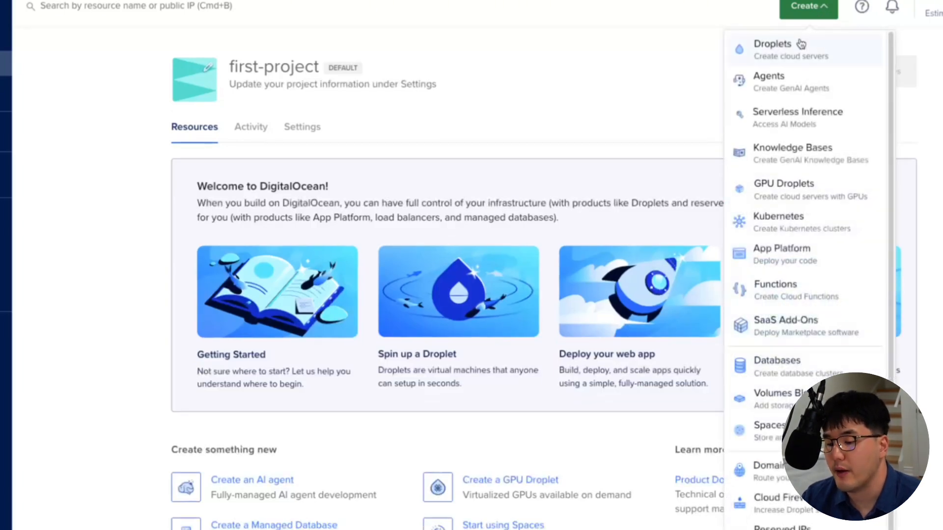
pyautogui.click(773, 49)
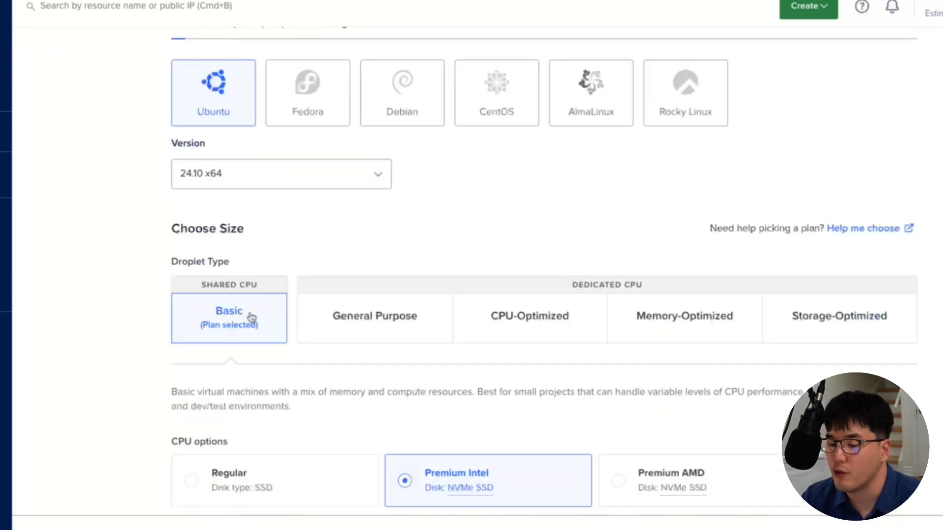
pyautogui.scroll(-3)
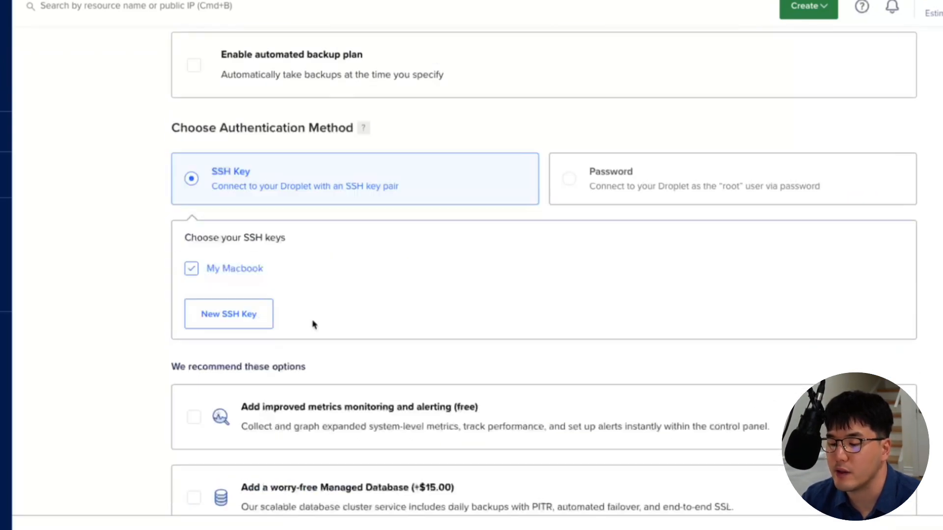
pyautogui.click(227, 314)
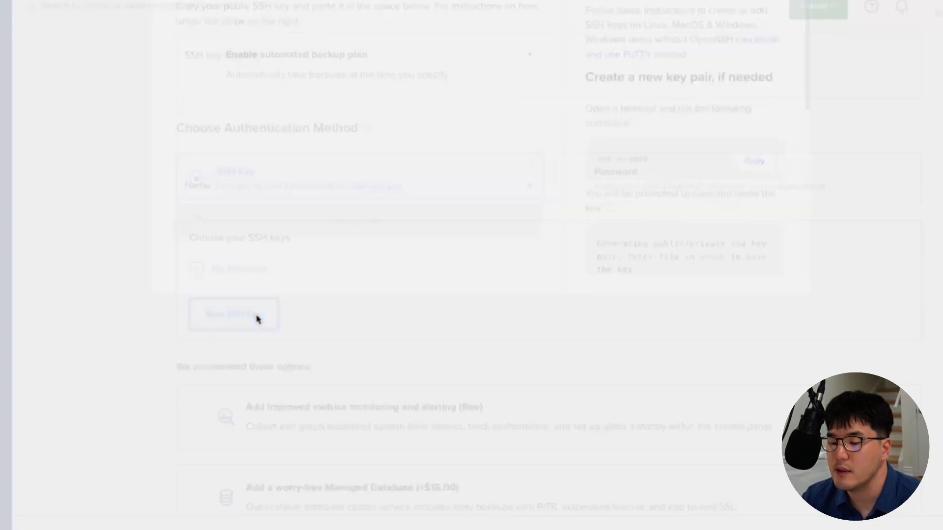
pyautogui.click(234, 314)
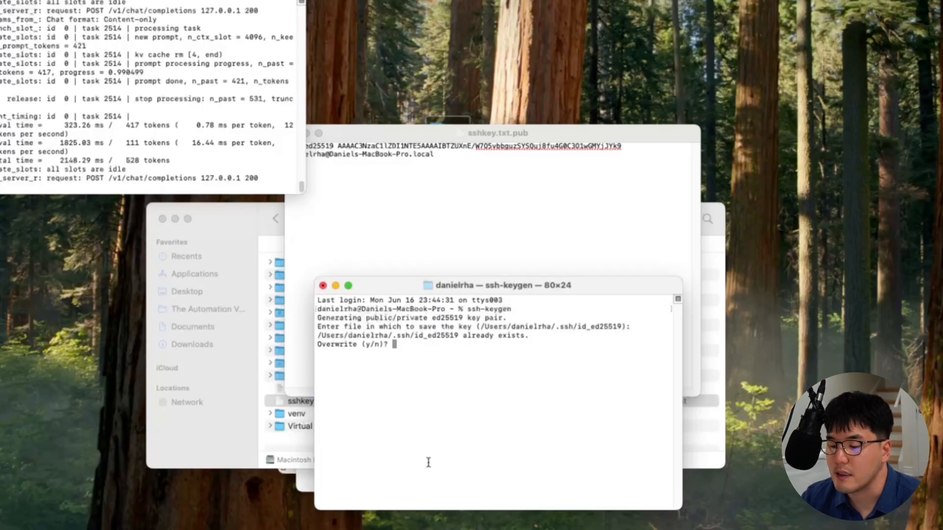
# Step: Confirm overwriting the key with 'y' and print the public key with cat ~/.ssh/id_rsa.pub
pyautogui.write('y')
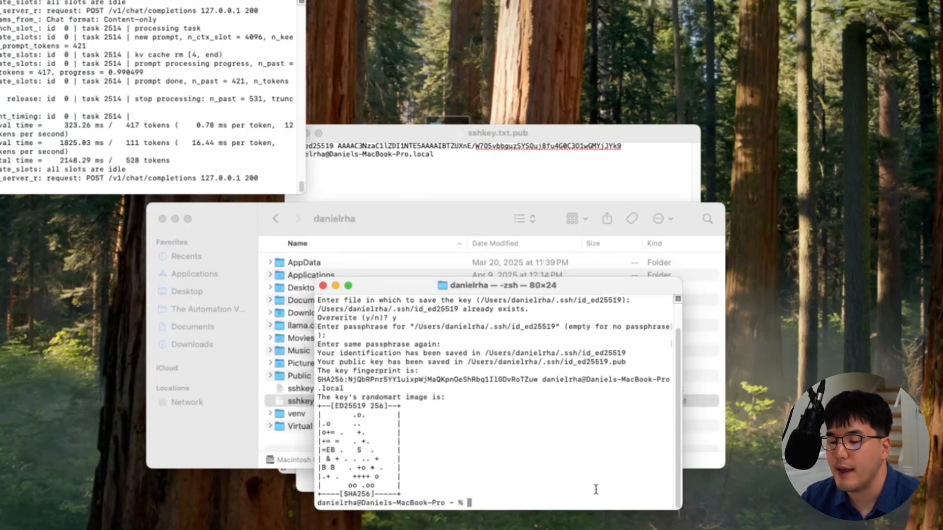
pyautogui.write('cat ~/.ssh/id_rsa.pub')
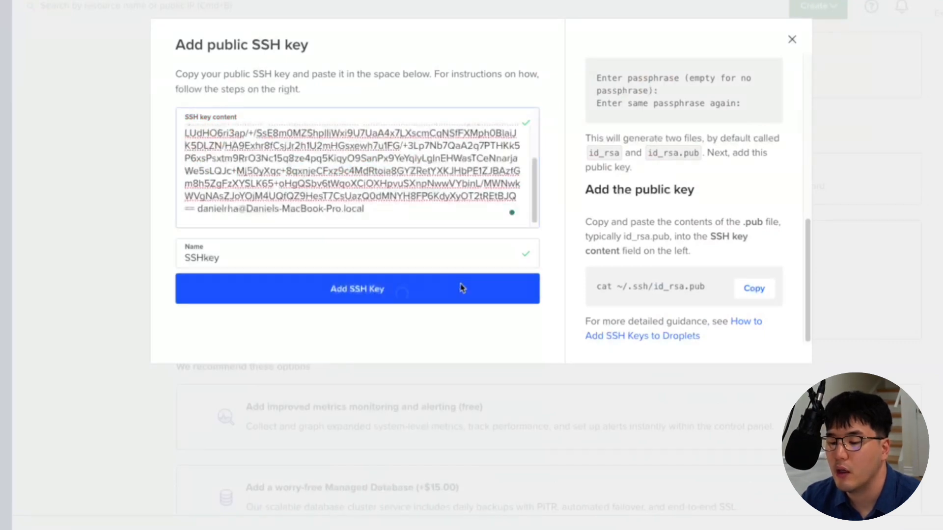
# Step: Save the pasted public key as SSHkey and open the newly created Droplet's details
pyautogui.click(357, 288)
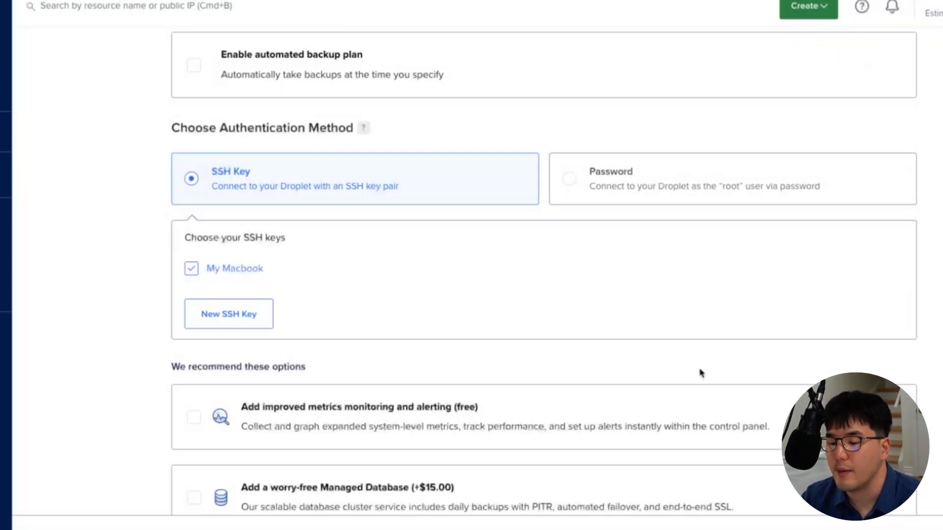
pyautogui.moveTo(317, 190)
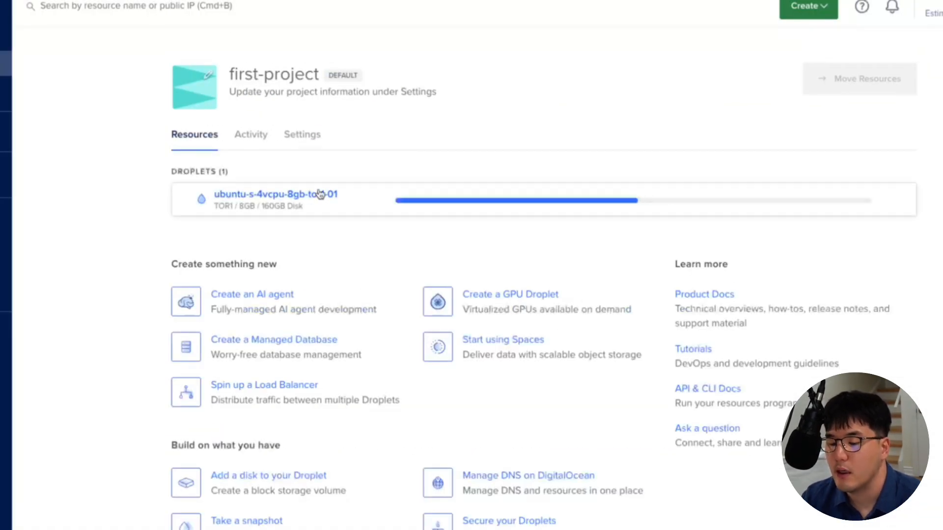
pyautogui.click(274, 193)
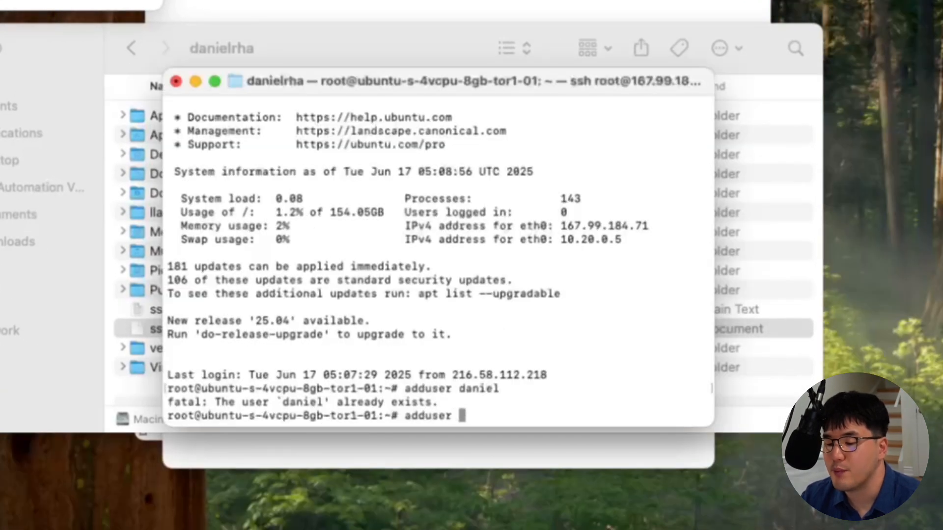
# Step: Create the sudo user daniel2 on the droplet and start a 'sudo ufw allow' firewall rule
pyautogui.write('daniel2')
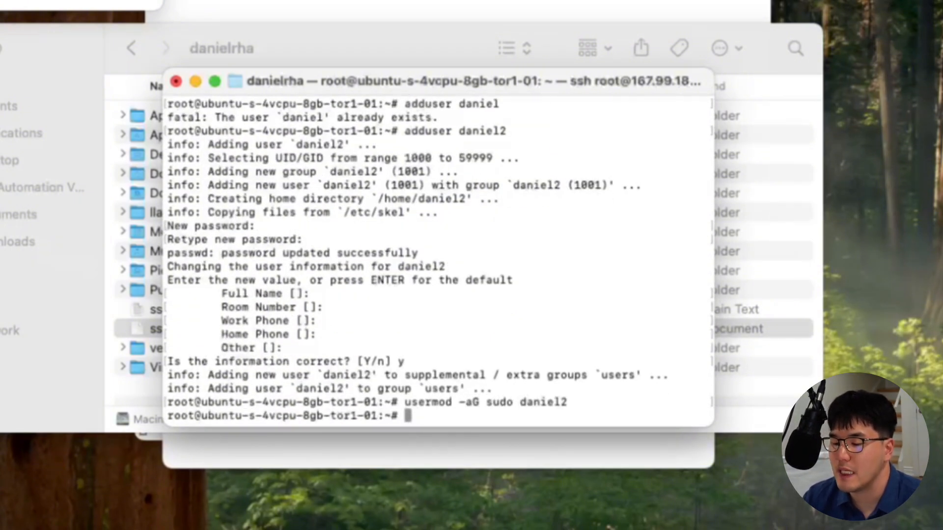
pyautogui.write('sudo ufw allow')
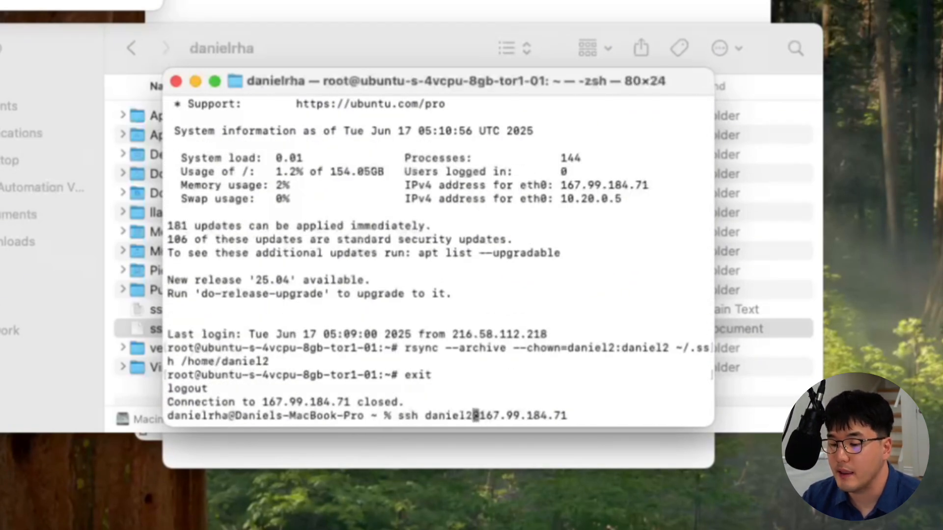
# Step: Connect to the droplet as daniel2 and download the Docker install script with curl to get-docker.sh
pyautogui.press('Return')
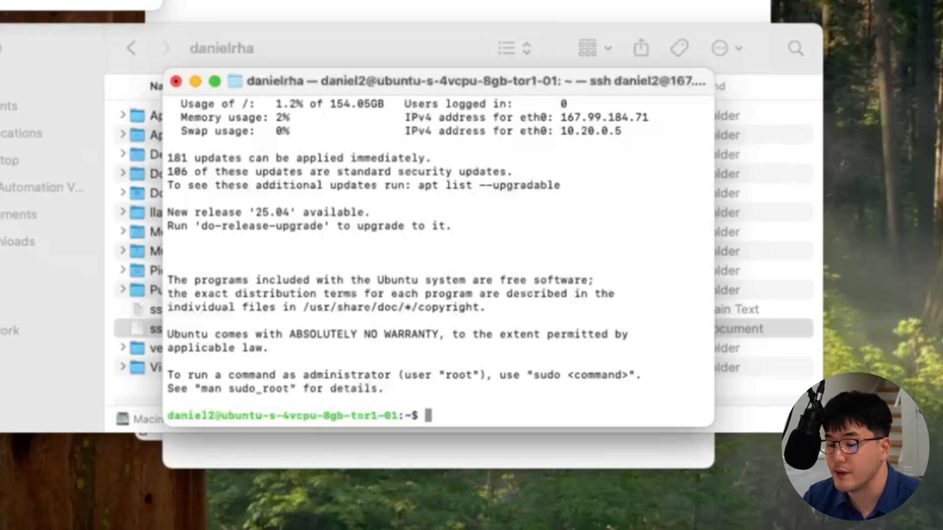
pyautogui.write('curl -fsSL https://get.docker.com -o get-docker.sh')
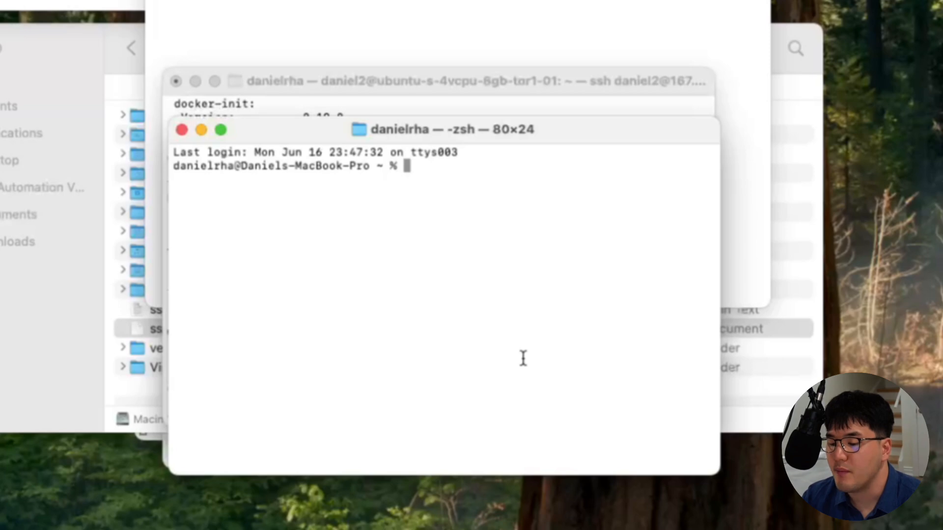
pyautogui.moveTo(505, 357)
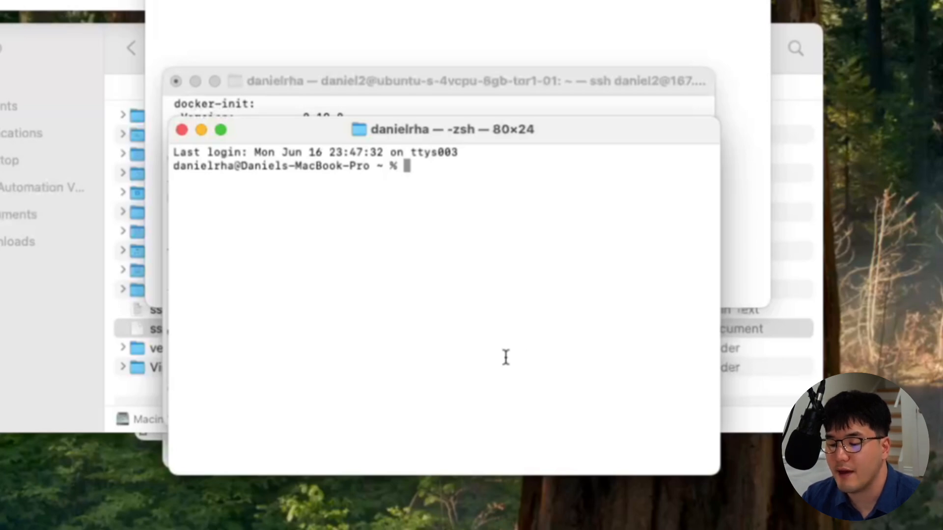
# Step: Copy AI_LawFirmProject to the droplet with scp -r as daniel2 and save the edited Caddyfile
pyautogui.write('cd desktop')
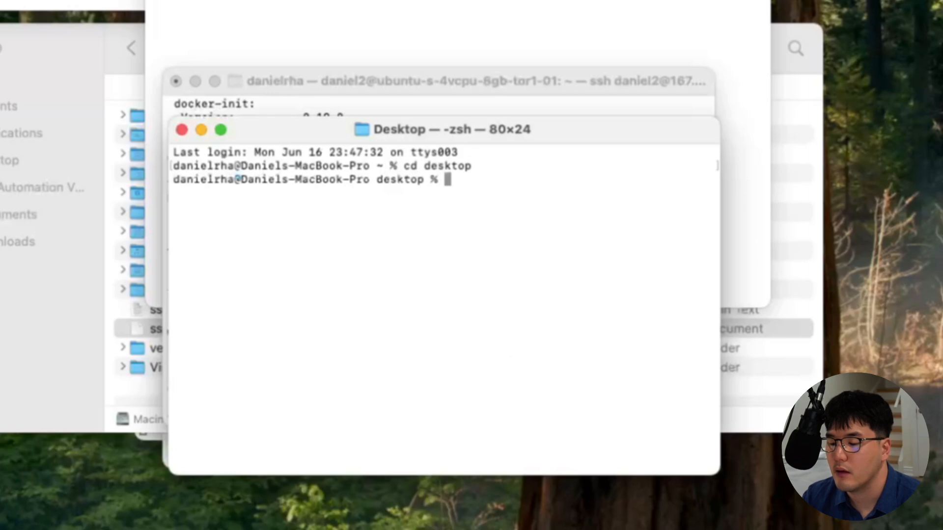
pyautogui.write('scp -r ./AI_LawFirmProject daniel2@')
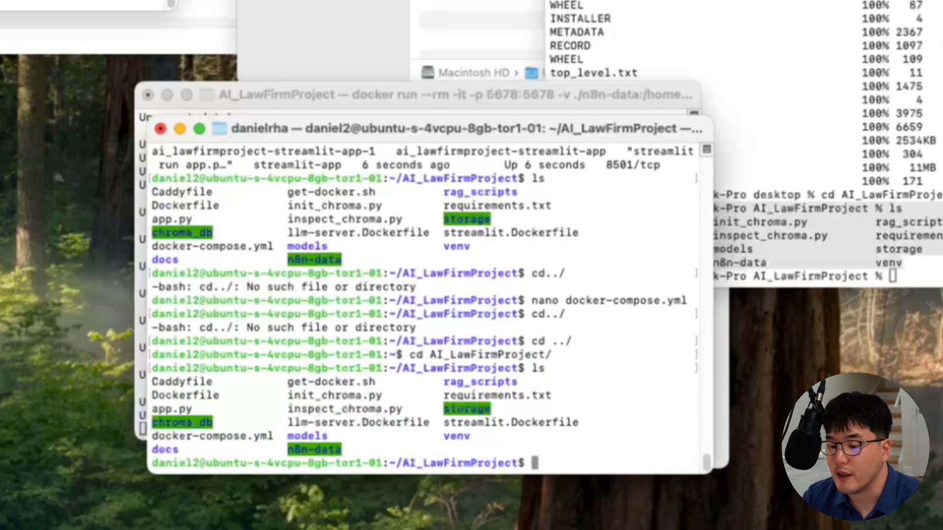
pyautogui.moveTo(552, 516)
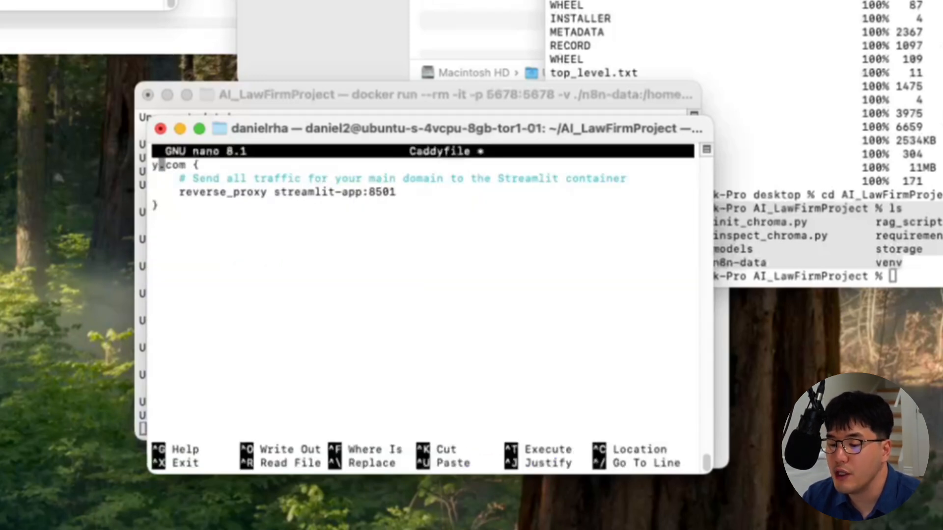
pyautogui.press('ctrl+o')
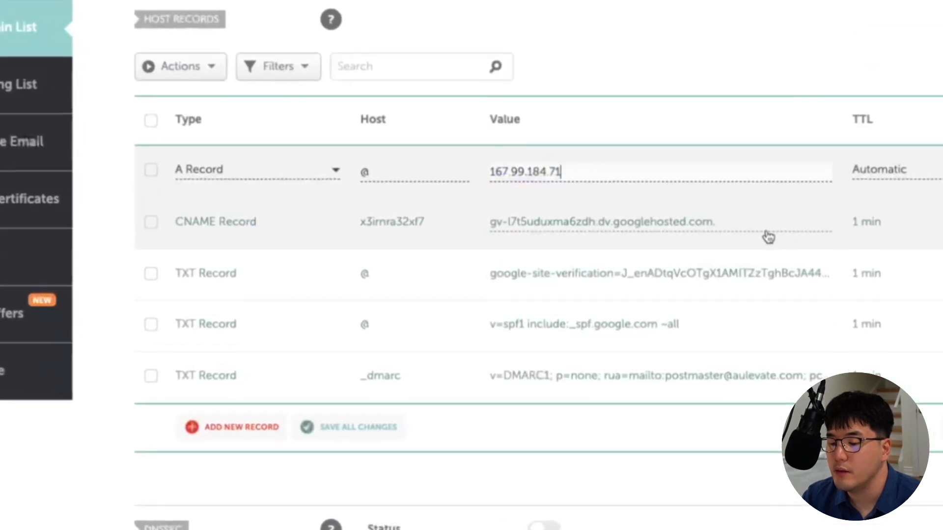
# Step: Set the @ A record's value to 167.99.184.71
pyautogui.click(358, 428)
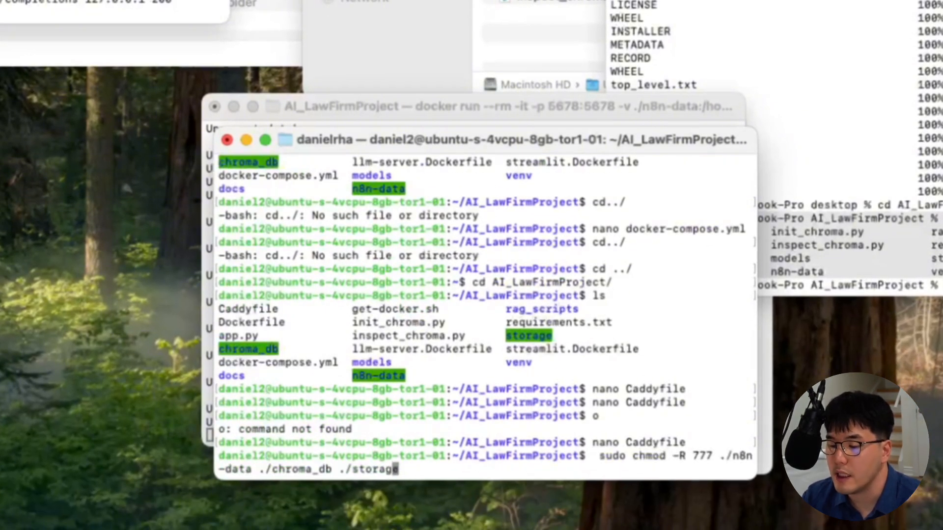
# Step: Run the recursive chmod 777 with the sudo password, then start 'docker compose up --build -d'
pyautogui.press('Return')
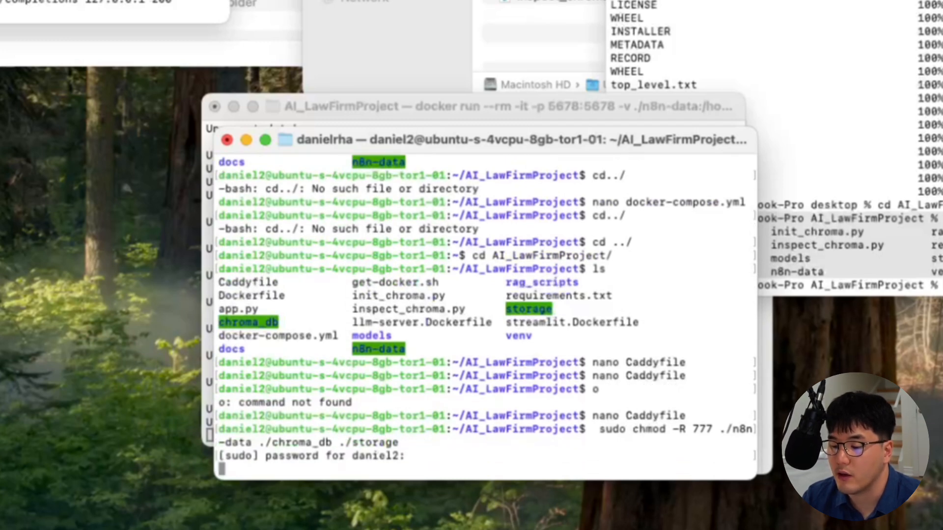
pyautogui.press('enter')
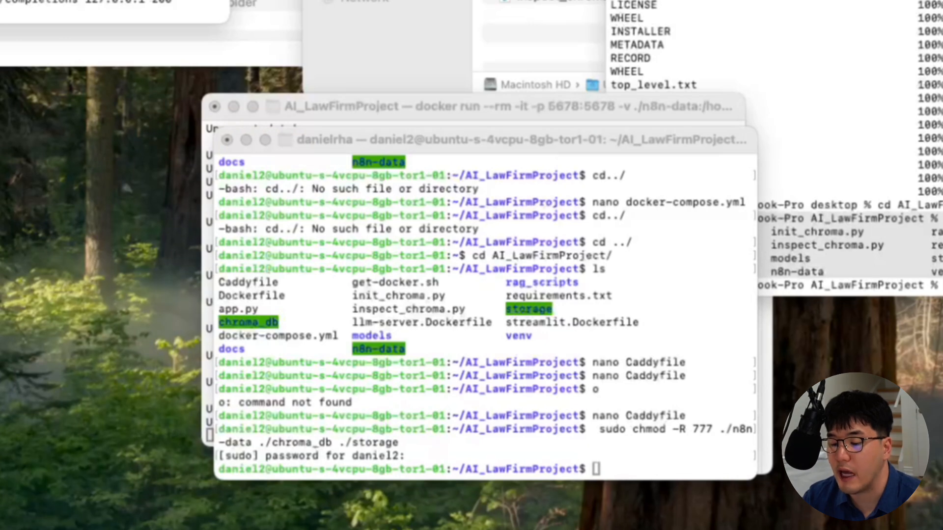
pyautogui.click(626, 469)
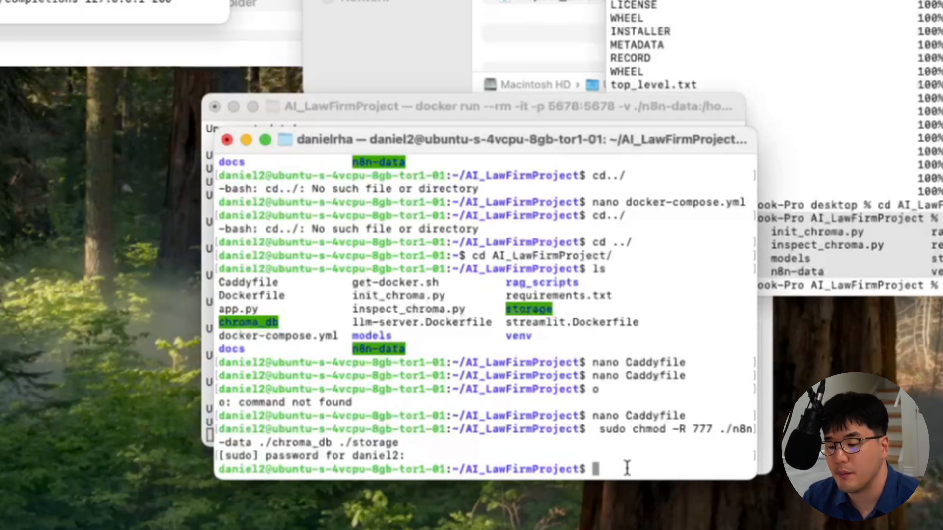
pyautogui.write('docker compose up --build -d')
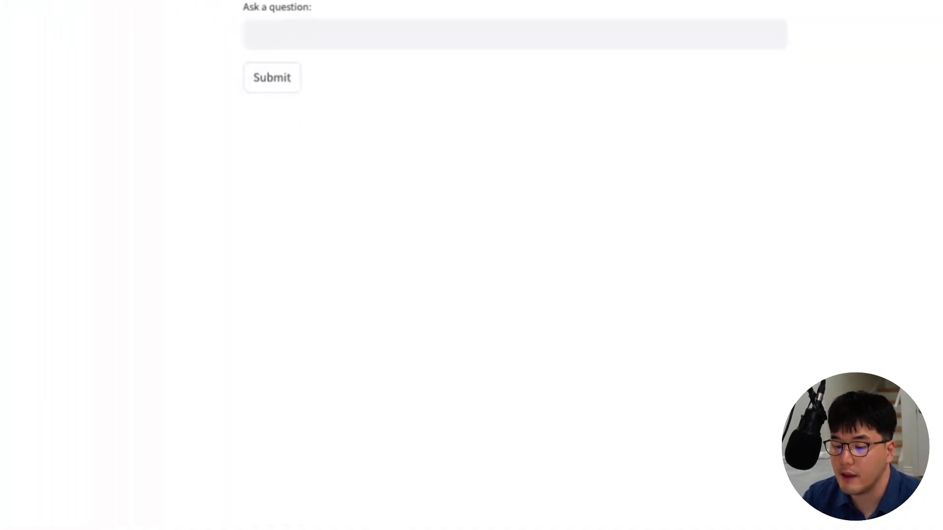
# Step: Ask the assistant 'hi, what are the cases?' and submit the question
pyautogui.scroll(-3)
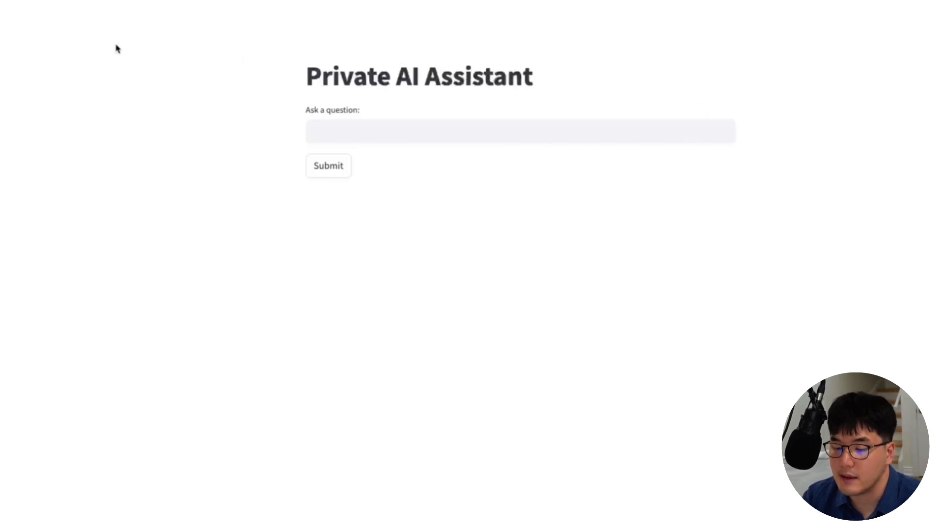
pyautogui.write('hi, what')
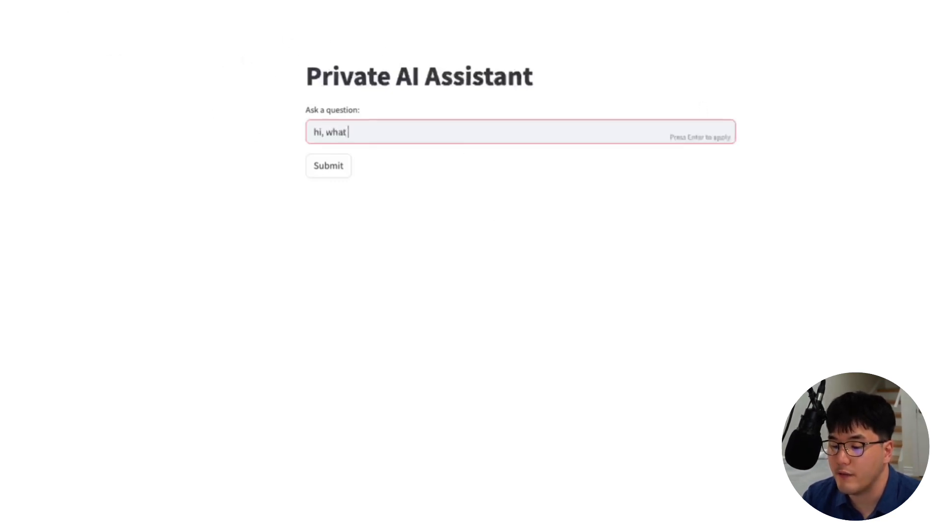
pyautogui.write('are the ca')
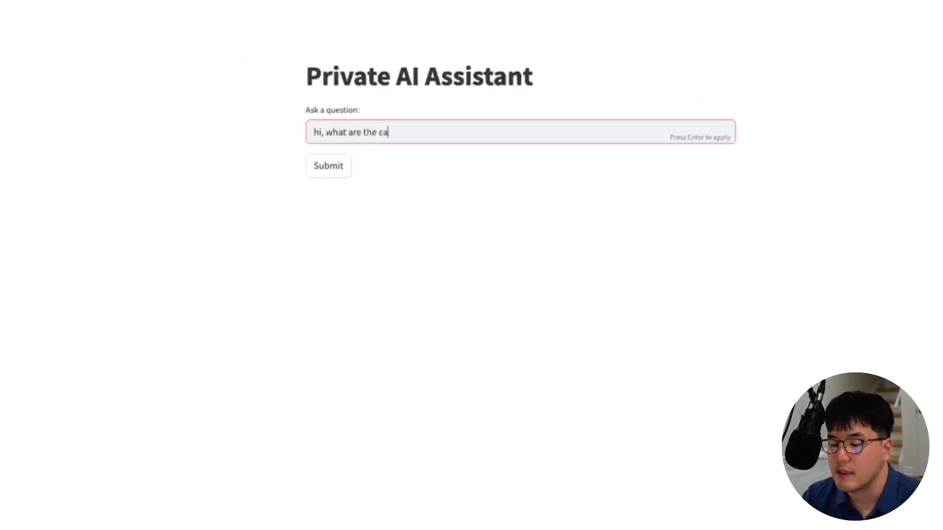
pyautogui.write('ses?')
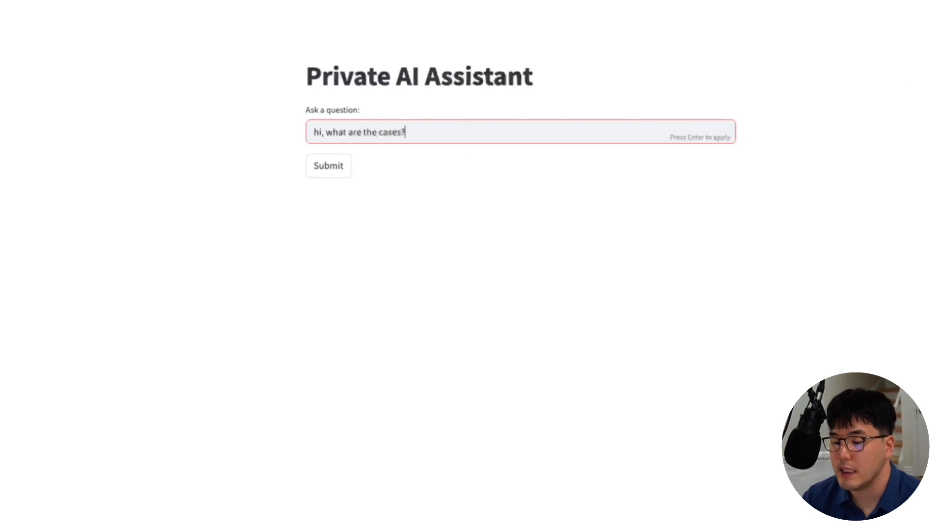
pyautogui.click(328, 166)
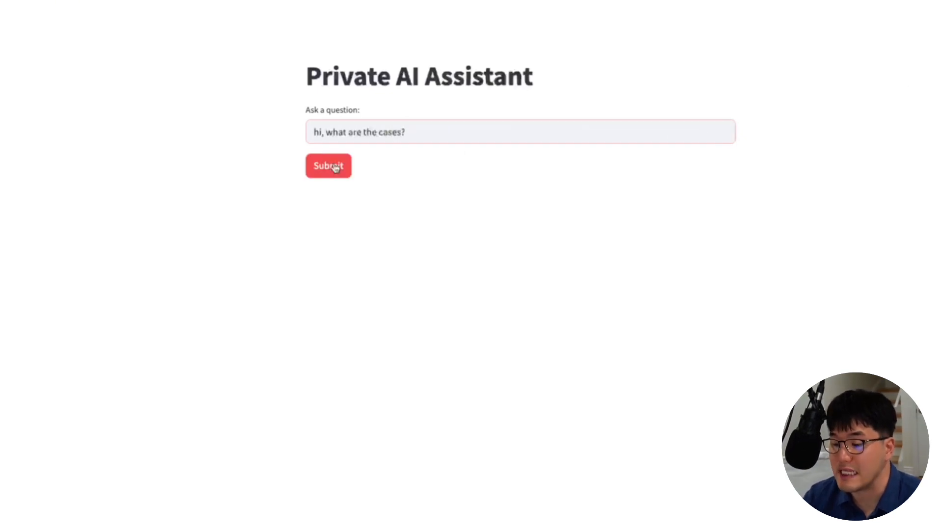
pyautogui.click(328, 165)
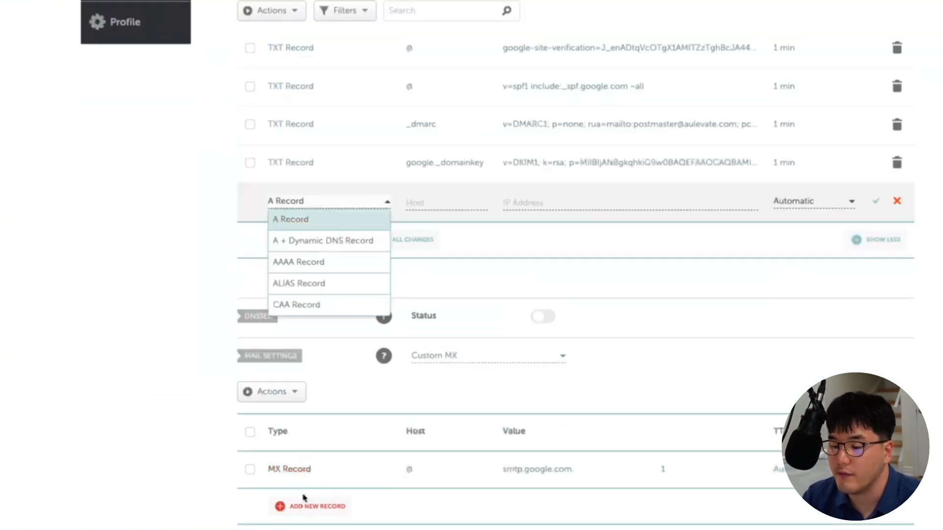
# Step: Create an A record with host n8n and IP 167.99.184.71 and save it
pyautogui.click(445, 201)
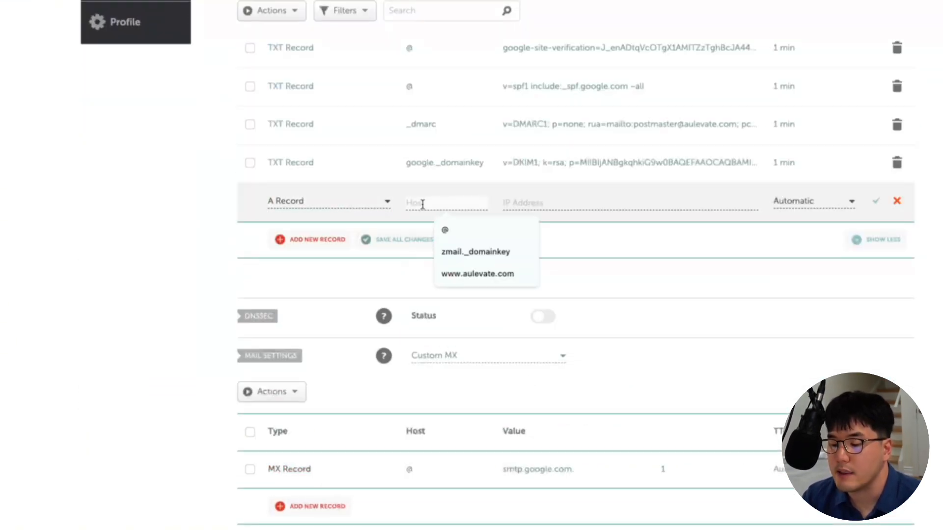
pyautogui.write('n8n')
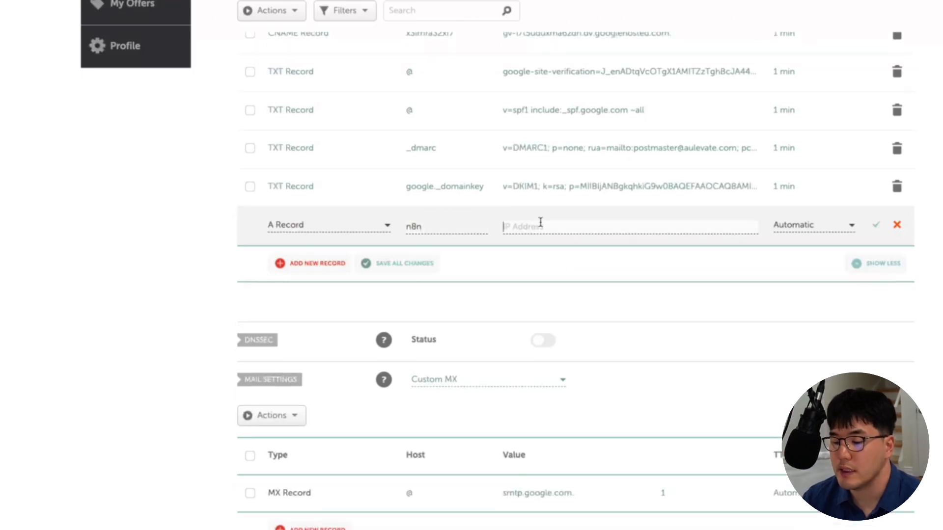
pyautogui.scroll(-3)
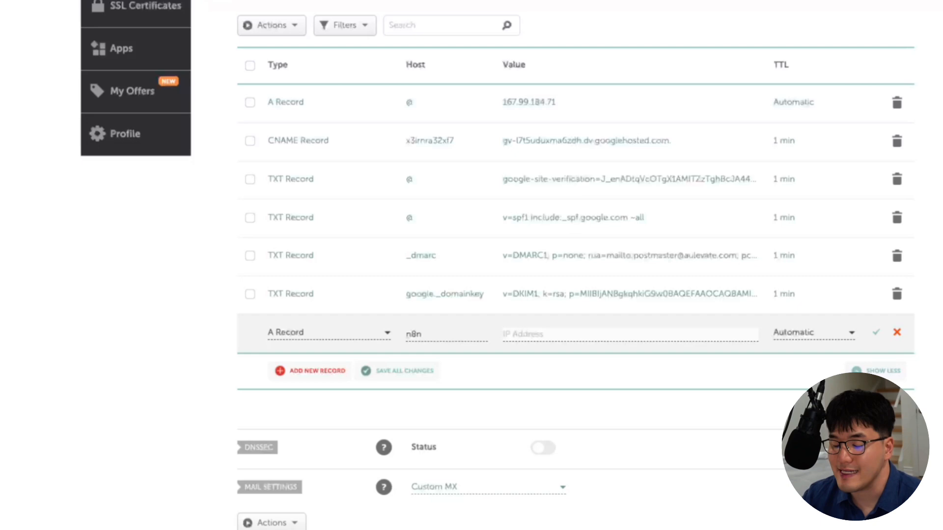
pyautogui.click(629, 334)
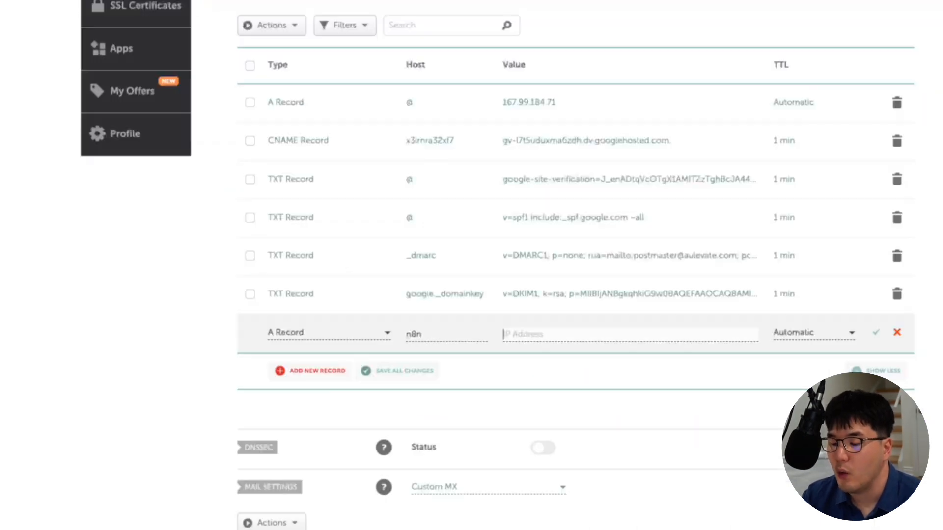
pyautogui.write('167.99.184.71')
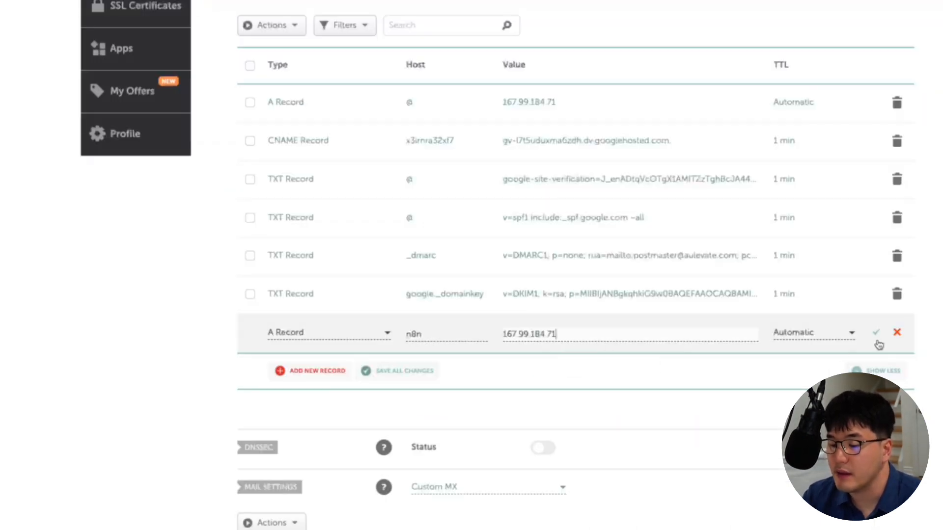
pyautogui.click(876, 331)
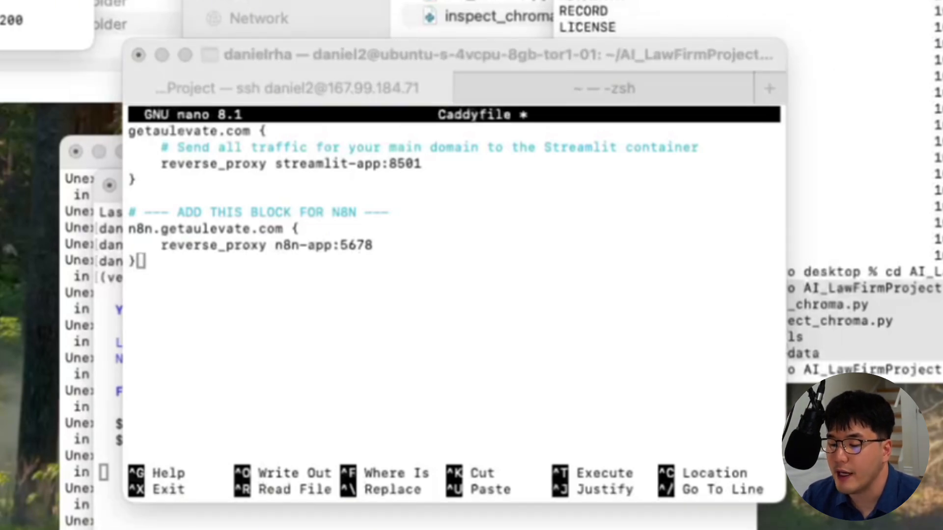
# Step: Save the Caddyfile with the n8n reverse_proxy block and bring up app.py in nano
pyautogui.press('ctrl+x')
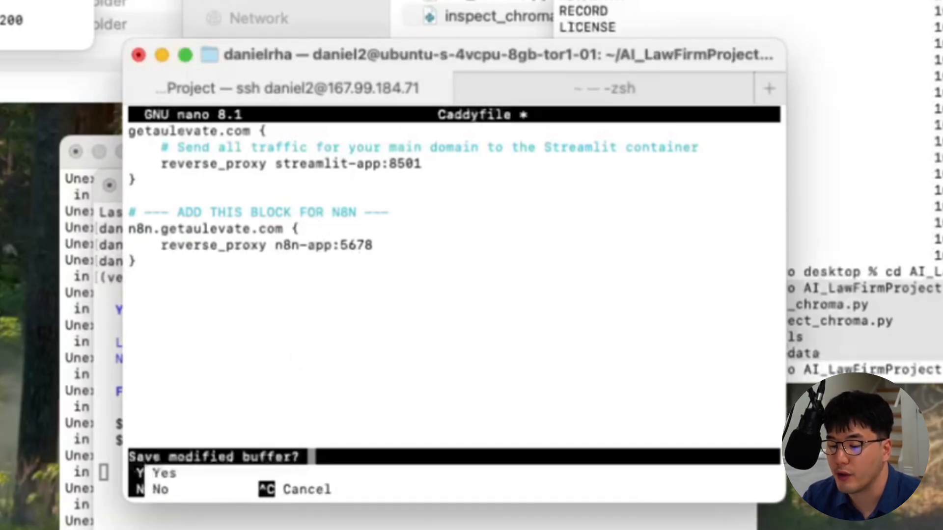
pyautogui.press('y')
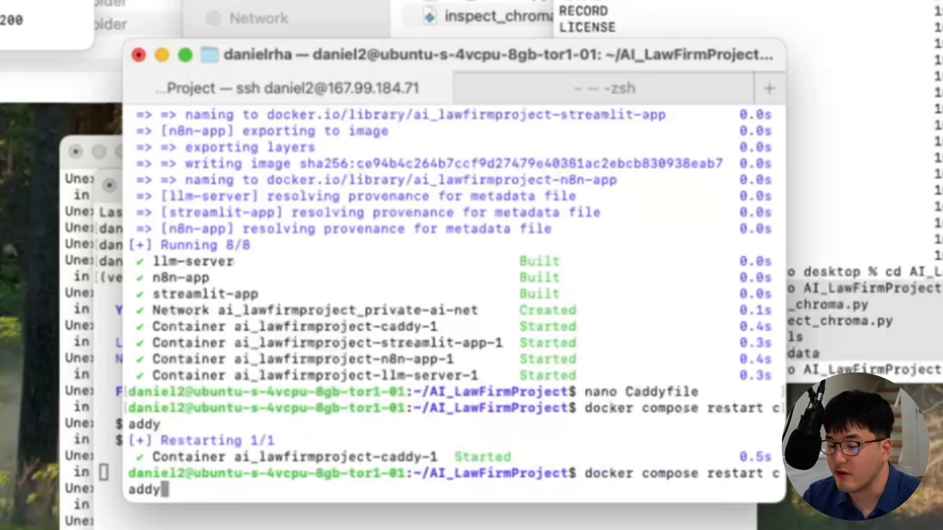
pyautogui.write('nano app.py')
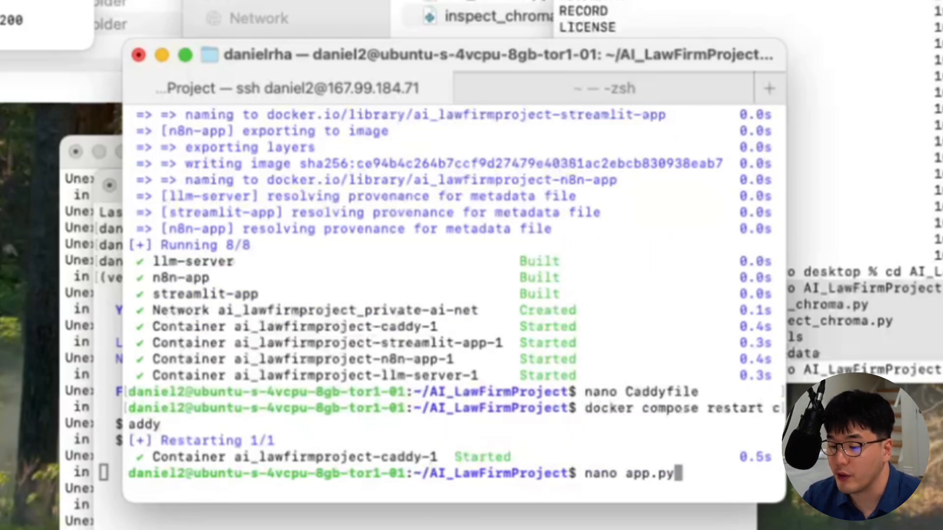
pyautogui.press('enter')
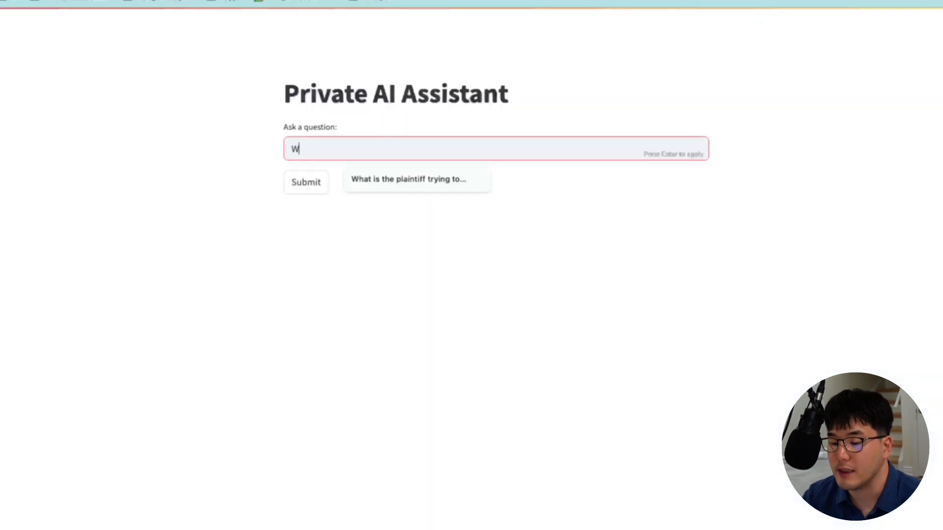
# Step: Submit the question 'Who is jane smith, the plaintiff?' to the assistant
pyautogui.write('Who is jane smith')
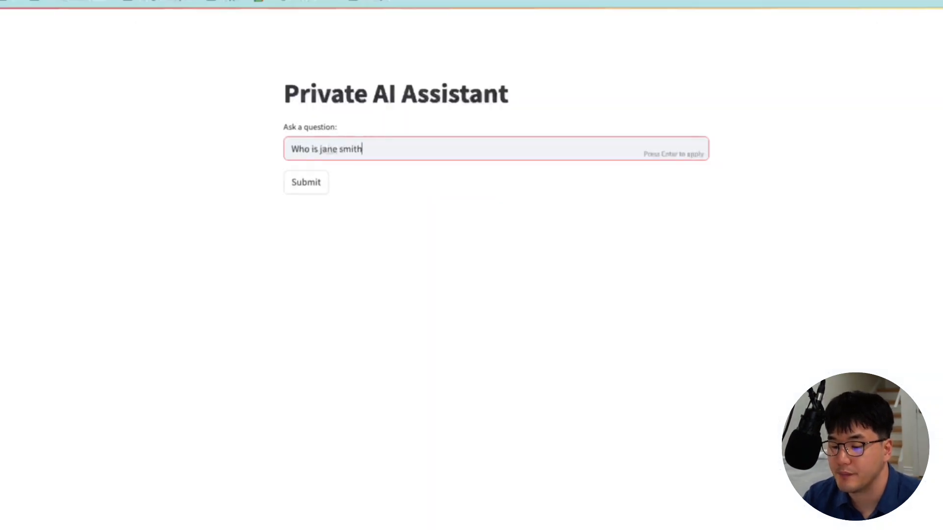
pyautogui.write(', the plaintiff?')
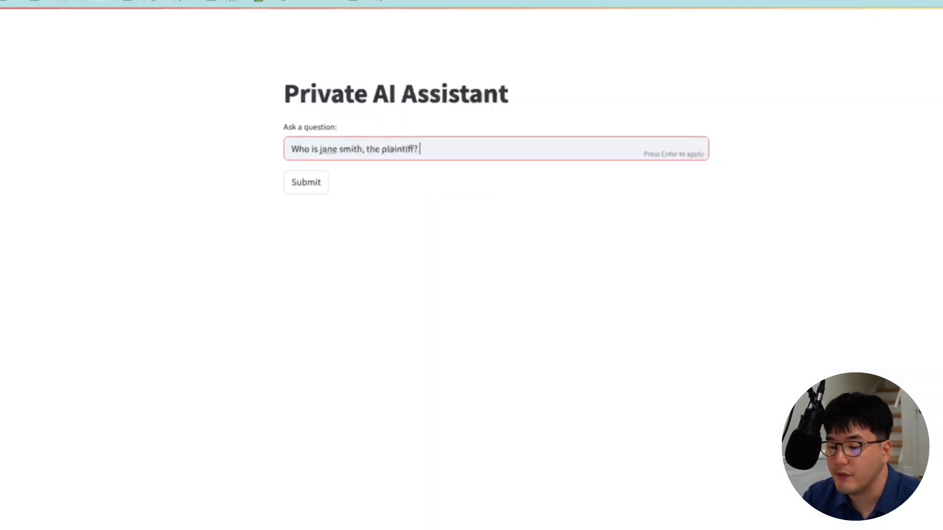
pyautogui.click(305, 183)
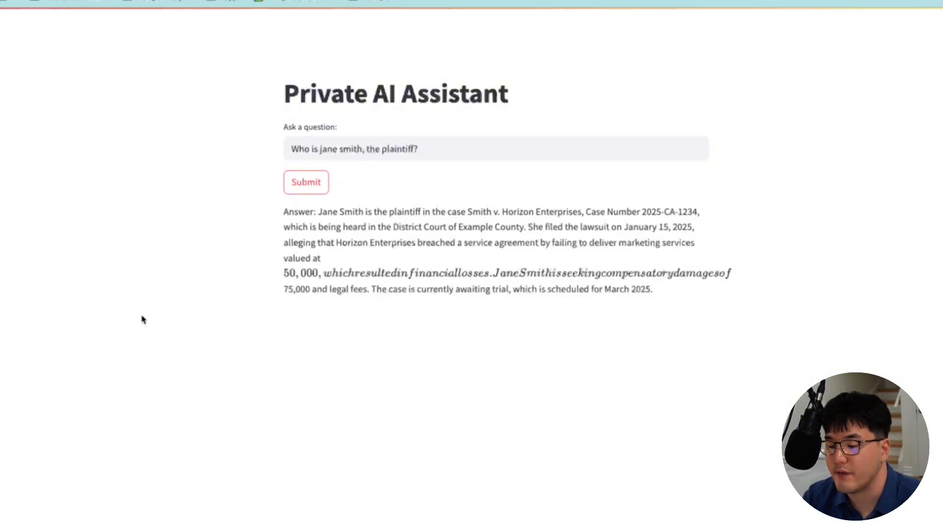
pyautogui.moveTo(151, 312)
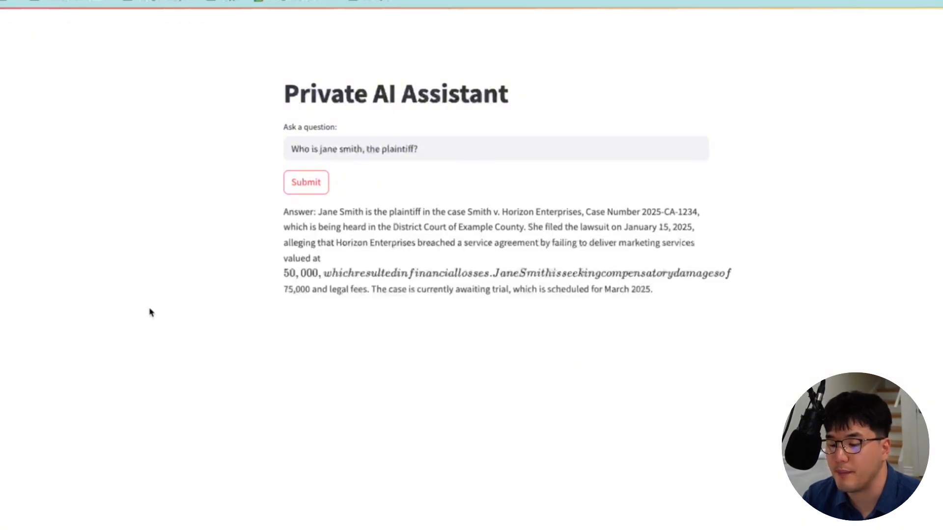